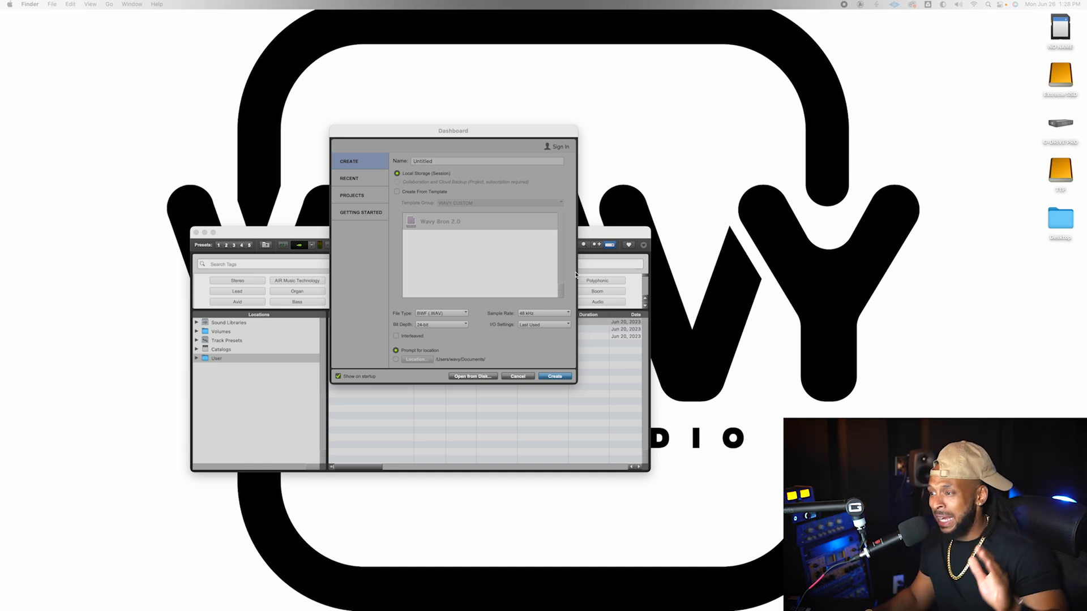
pyautogui.moveTo(800, 357)
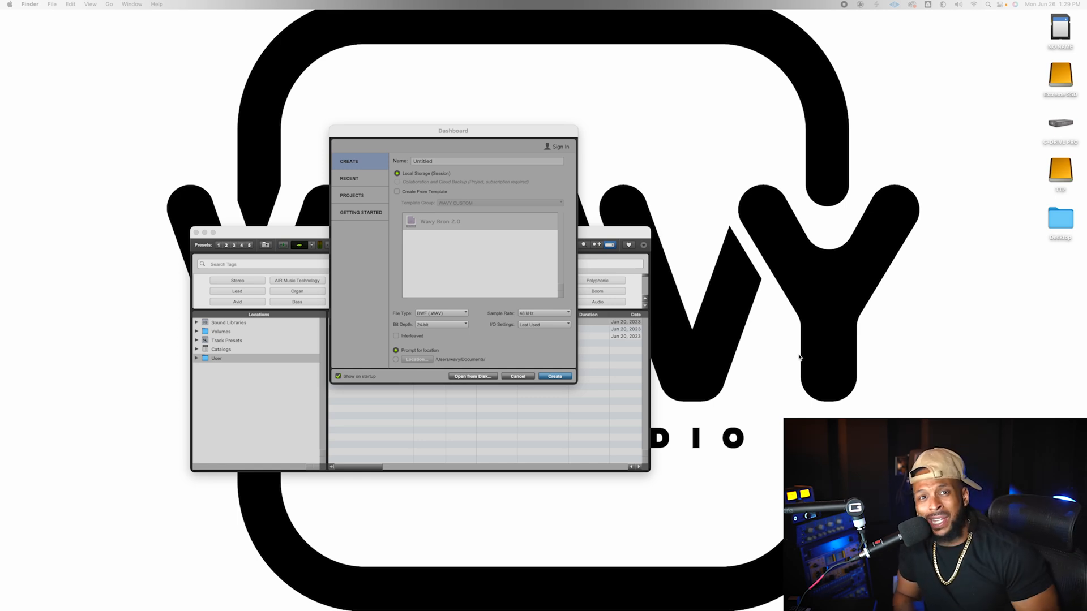
pyautogui.moveTo(716, 342)
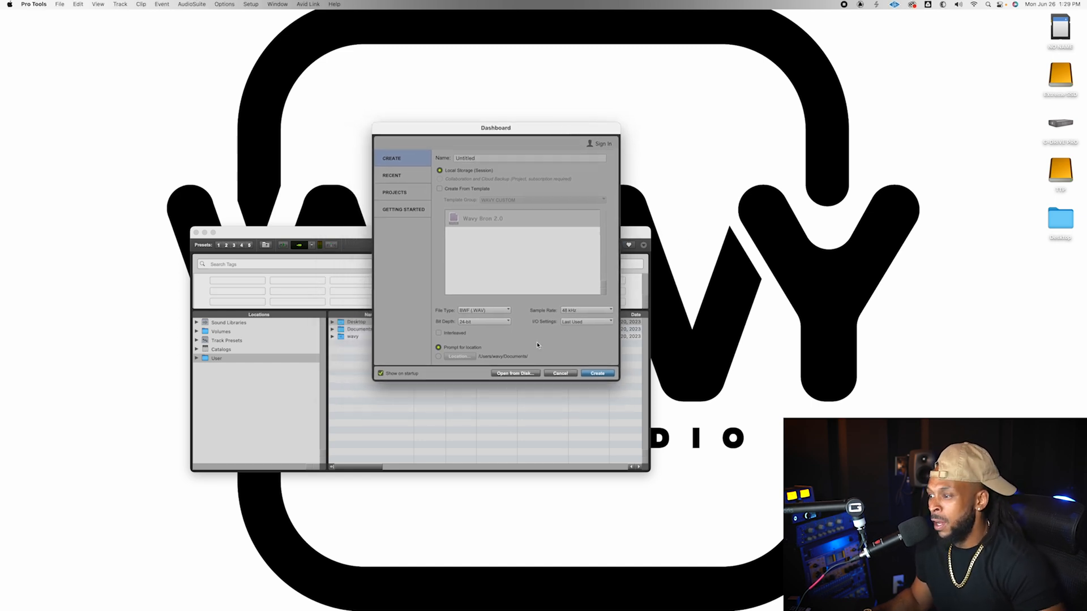
# Step: Close the Dashboard and set the Playback Engine H/W buffer size to 128 samples
pyautogui.click(558, 373)
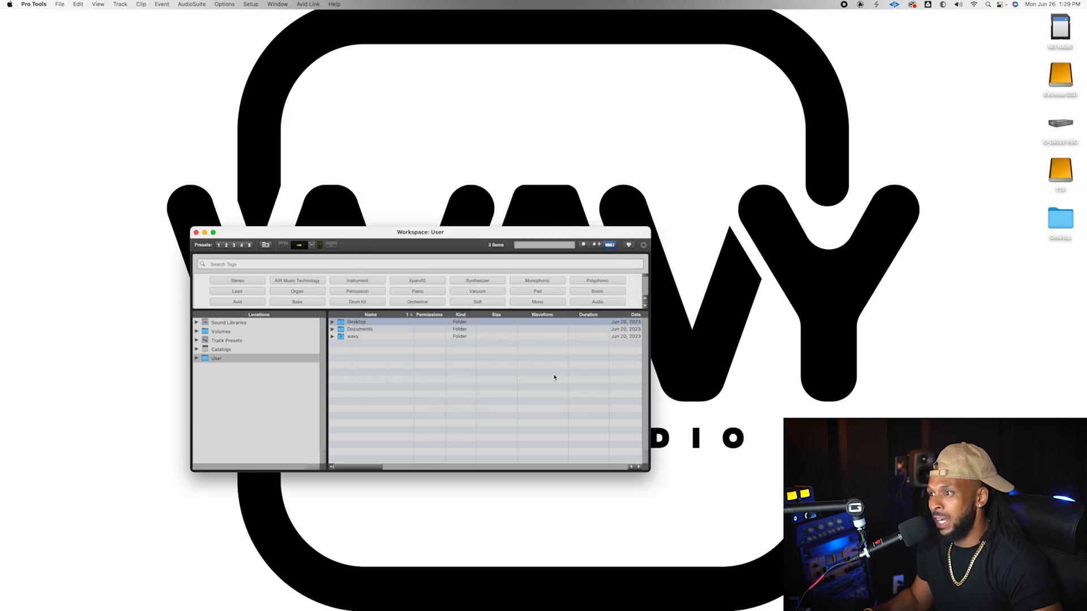
pyautogui.moveTo(554, 390)
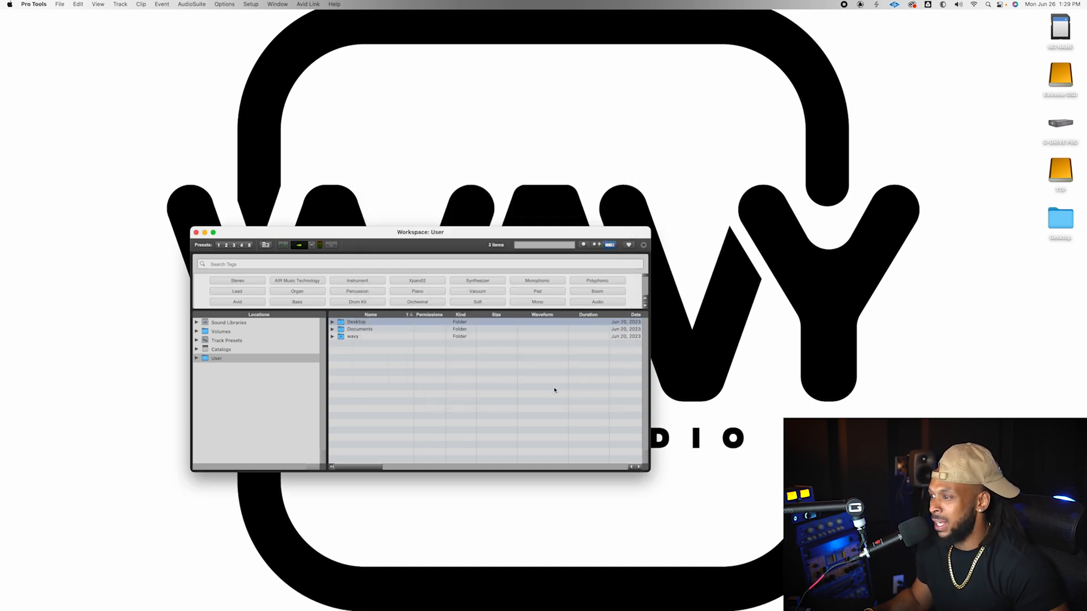
pyautogui.click(251, 4)
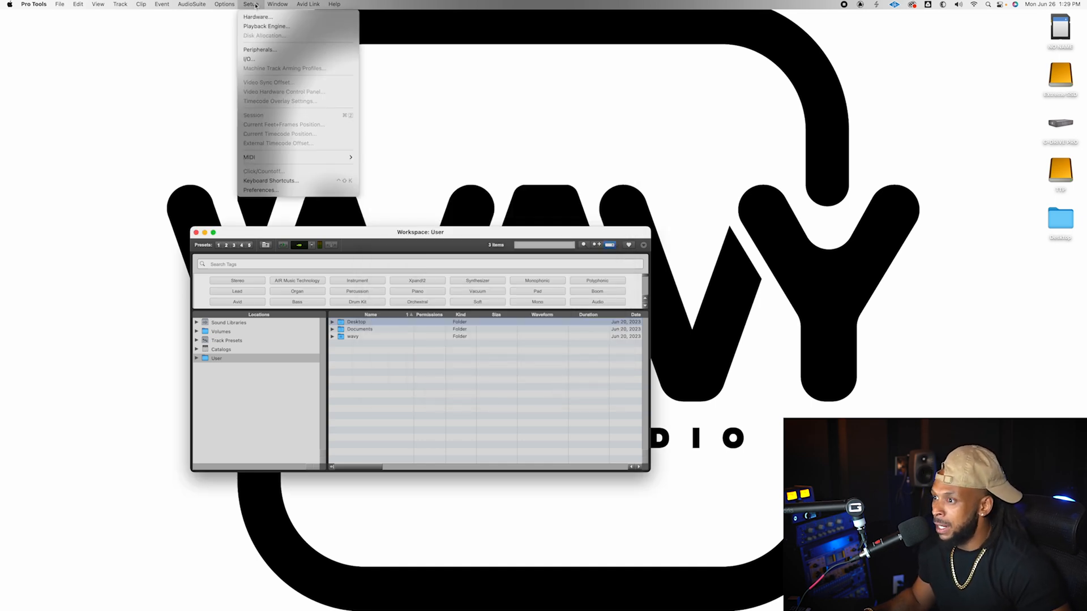
pyautogui.click(266, 27)
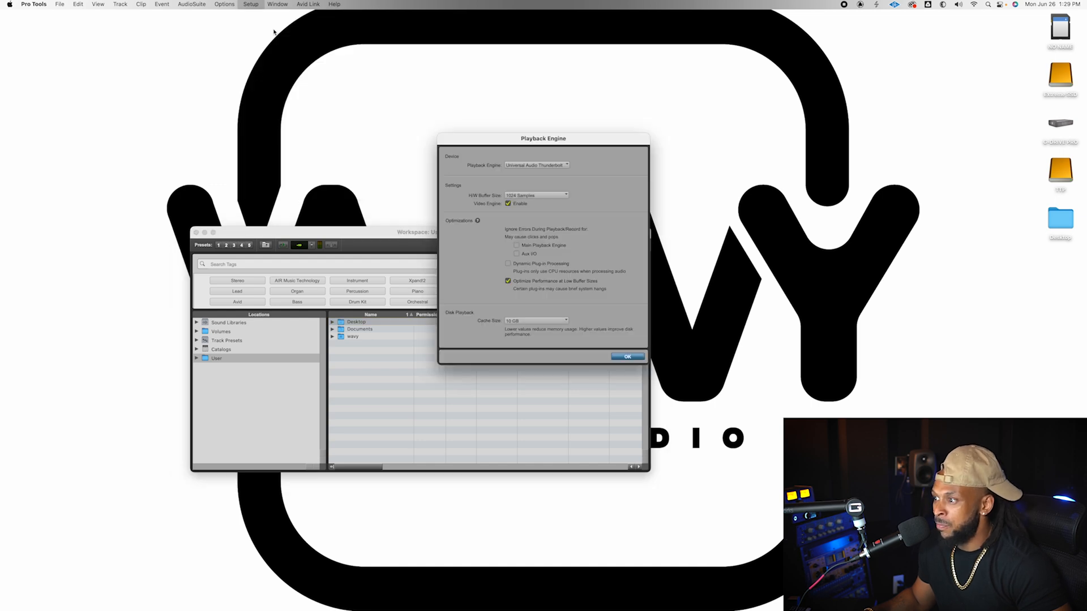
pyautogui.moveTo(479, 172)
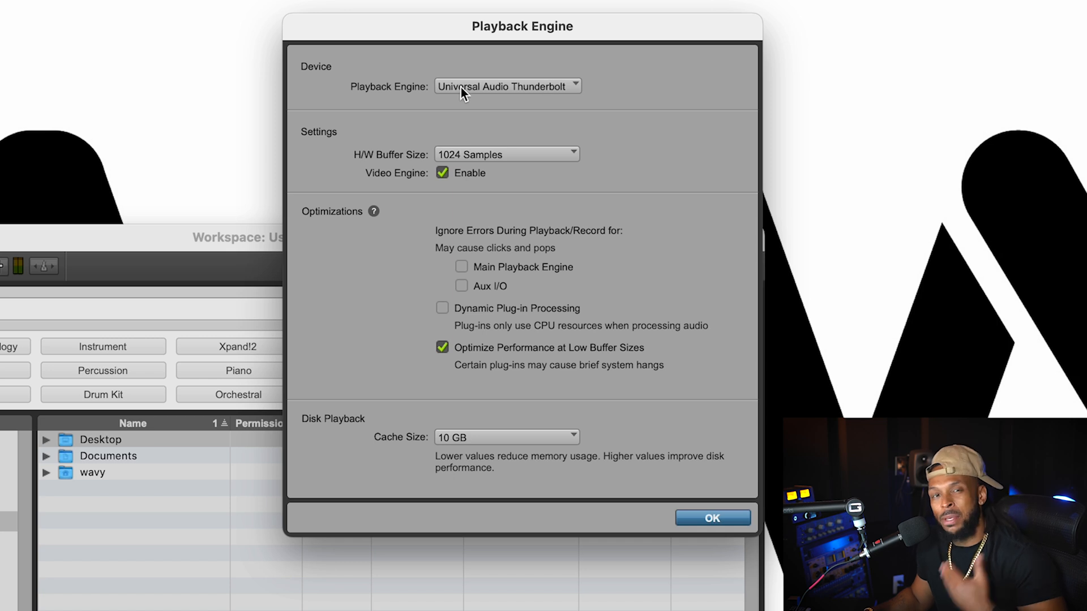
pyautogui.click(508, 86)
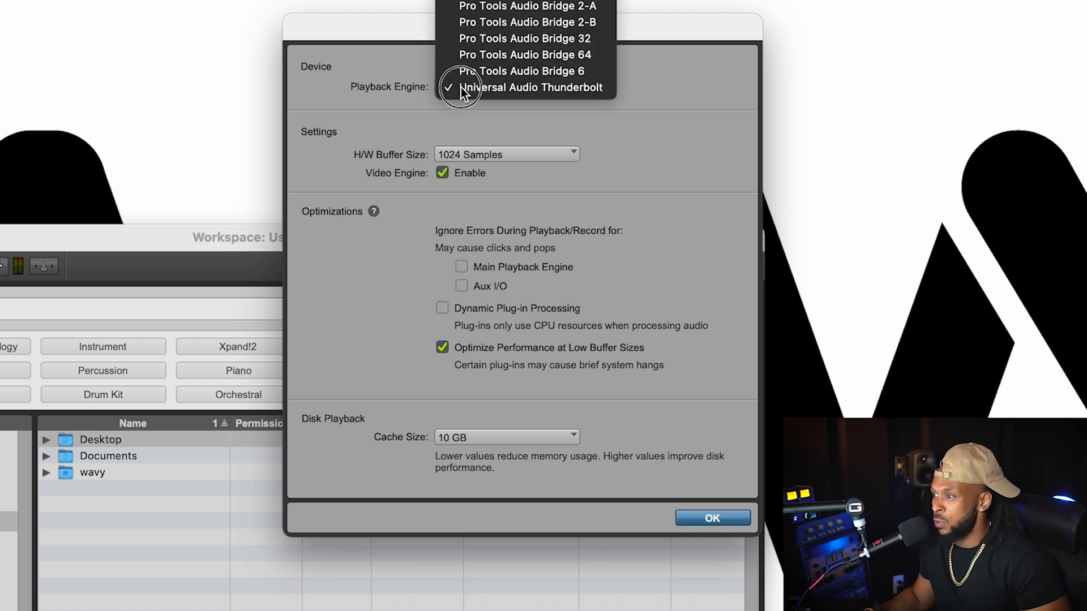
pyautogui.moveTo(475, 83)
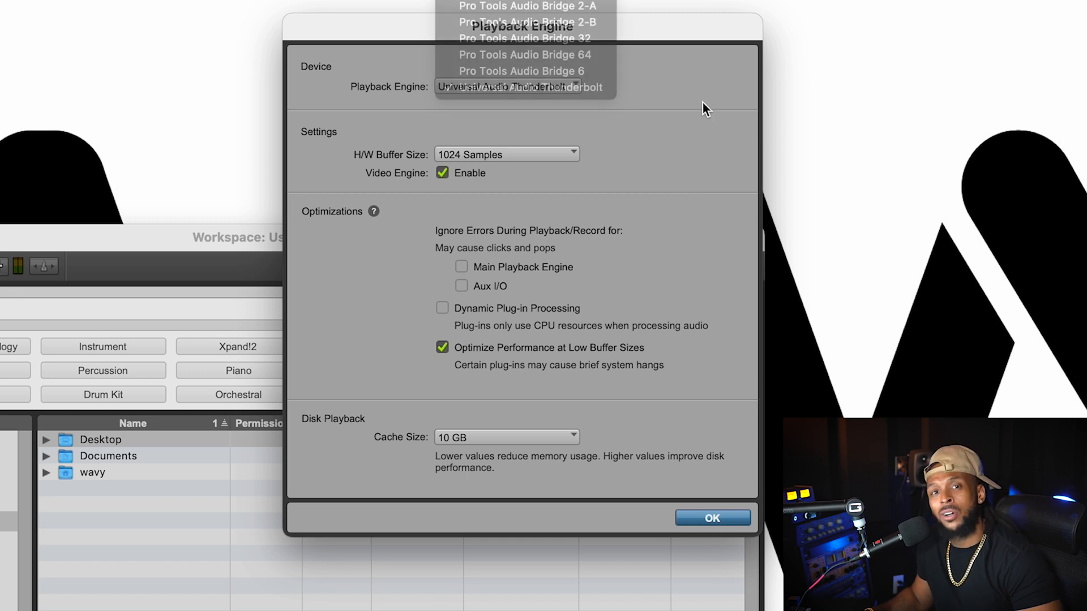
pyautogui.click(507, 86)
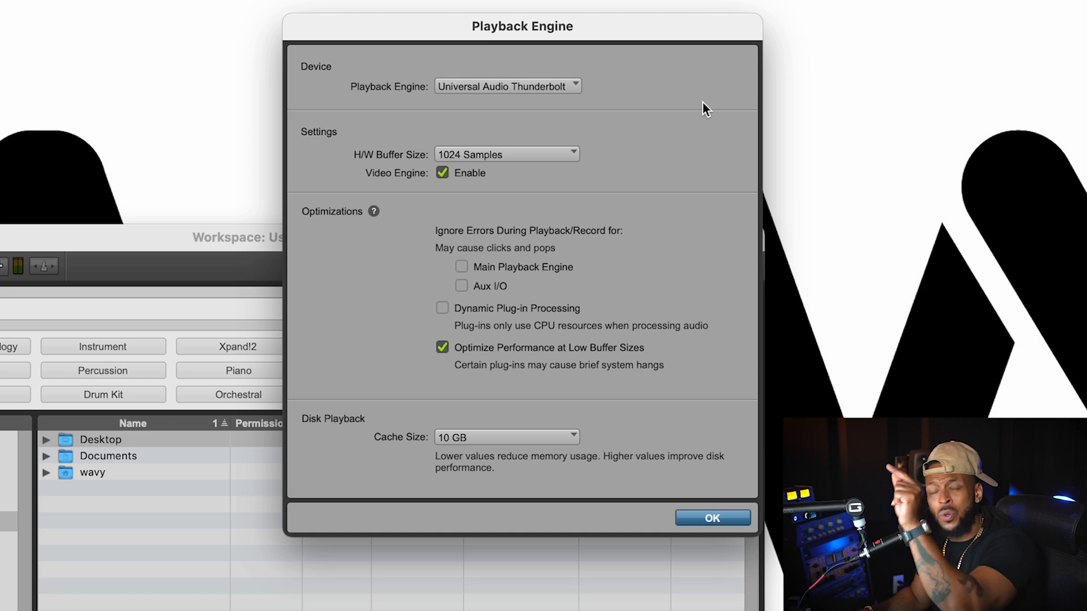
pyautogui.moveTo(676, 109)
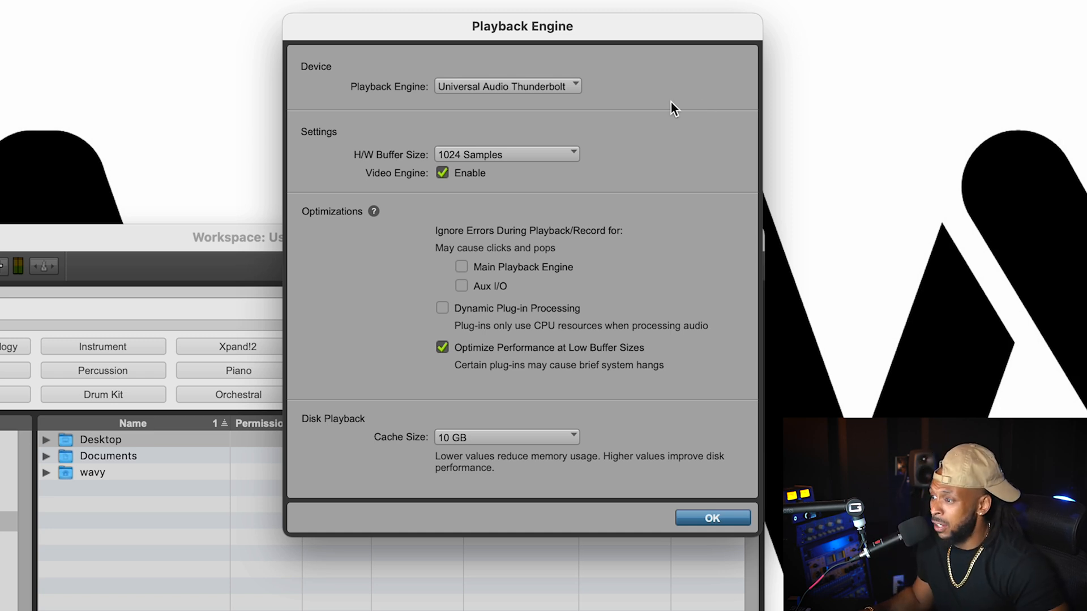
pyautogui.moveTo(476, 175)
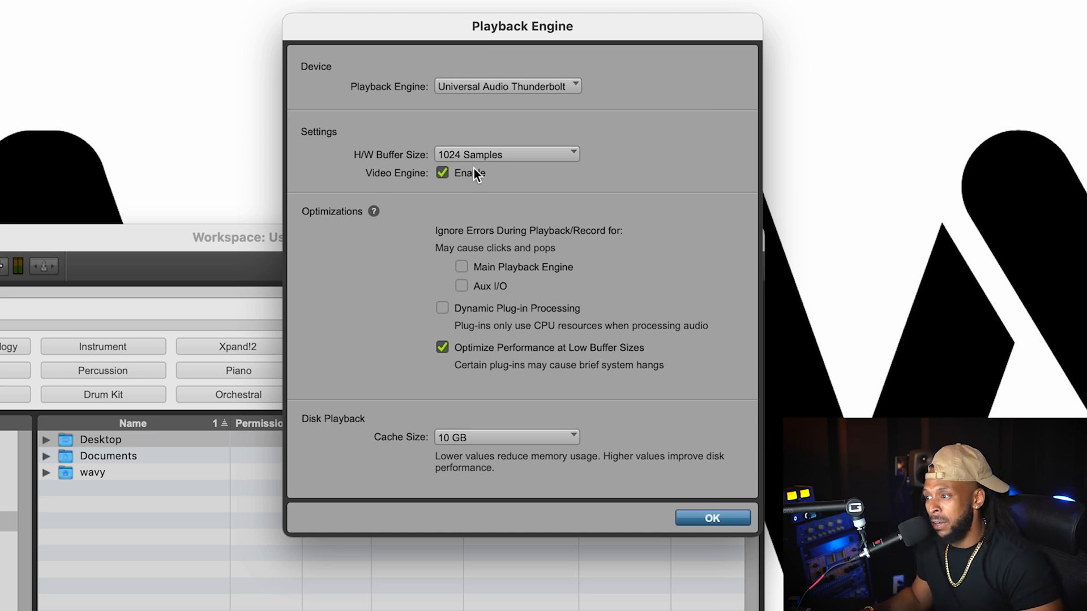
pyautogui.moveTo(485, 167)
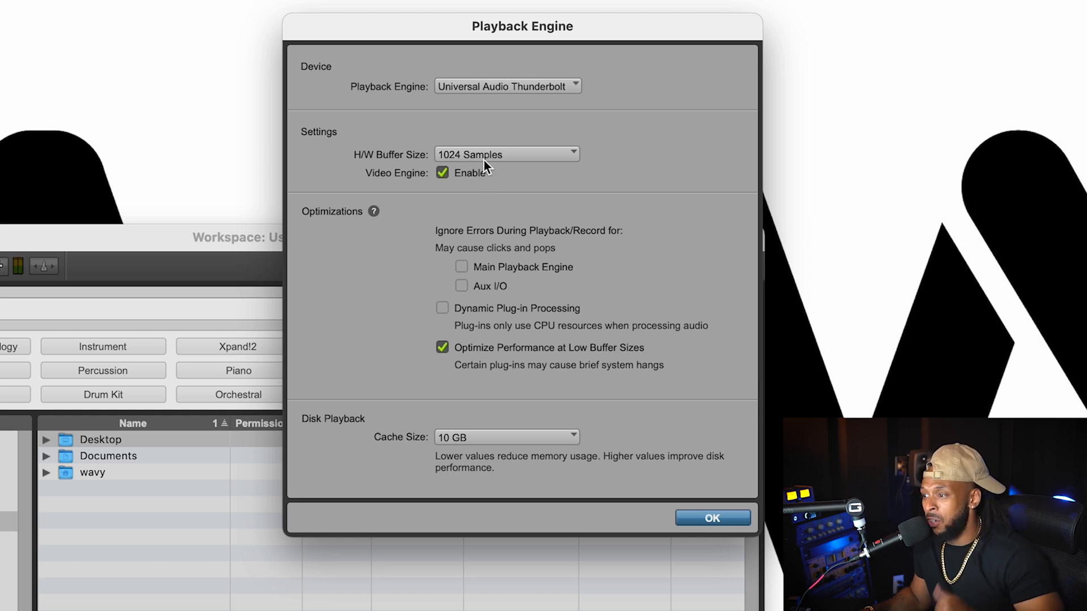
pyautogui.click(506, 154)
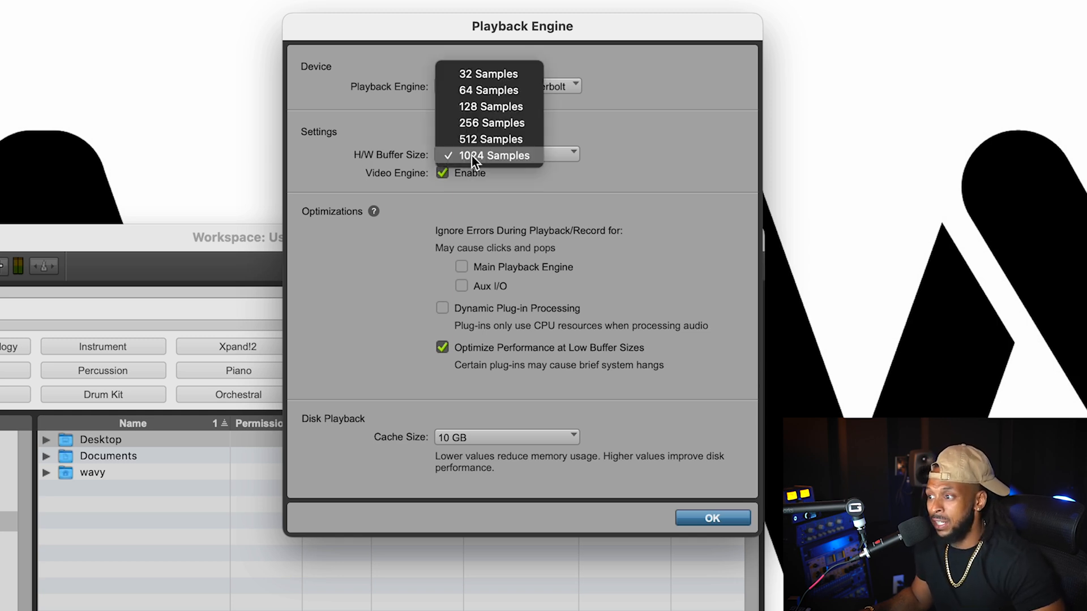
pyautogui.click(495, 154)
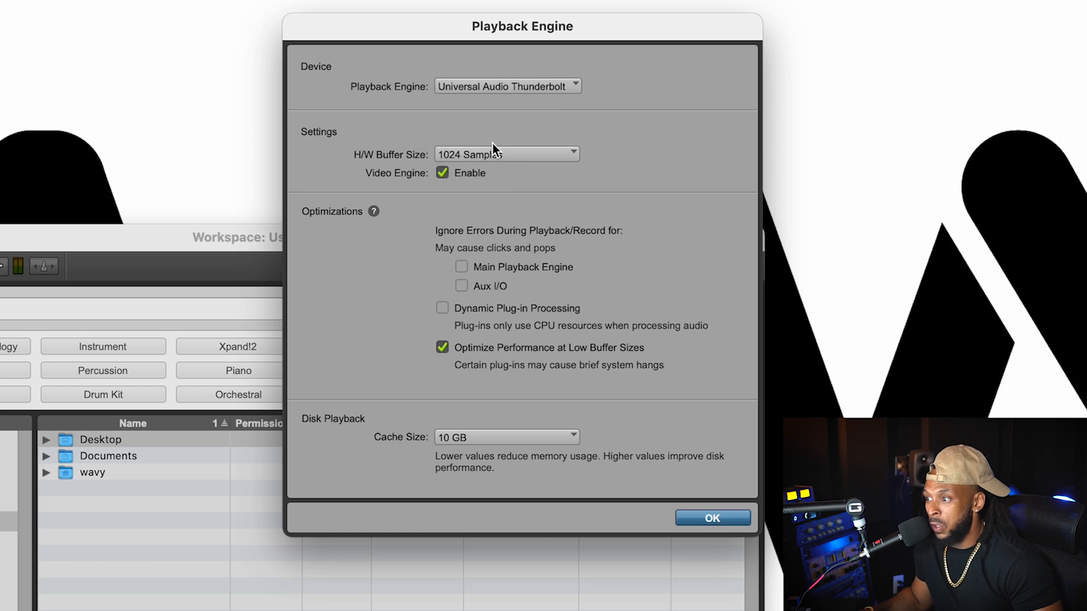
pyautogui.click(506, 153)
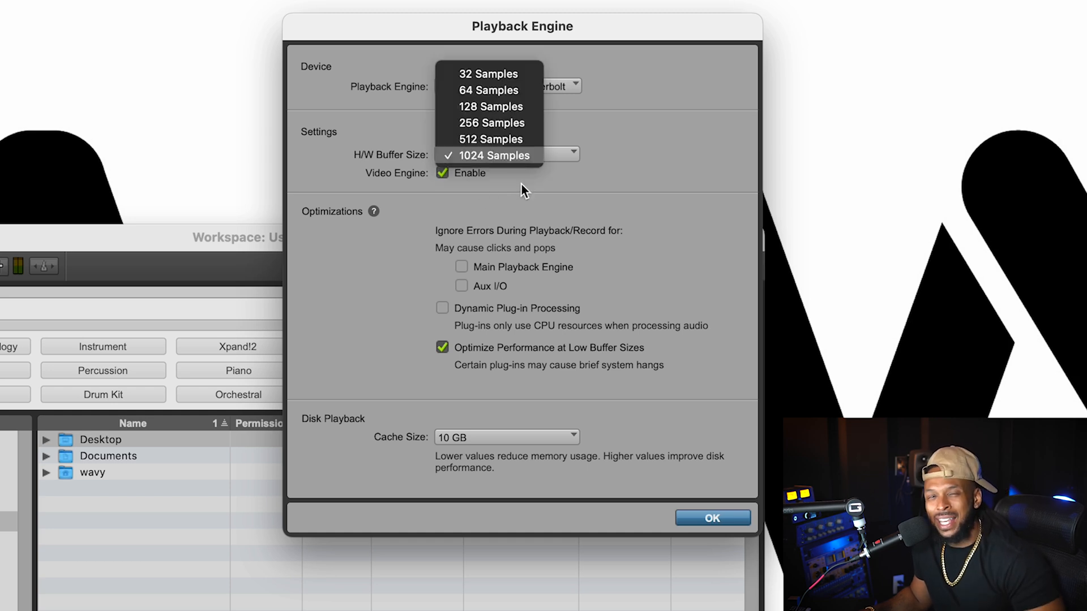
pyautogui.moveTo(490, 107)
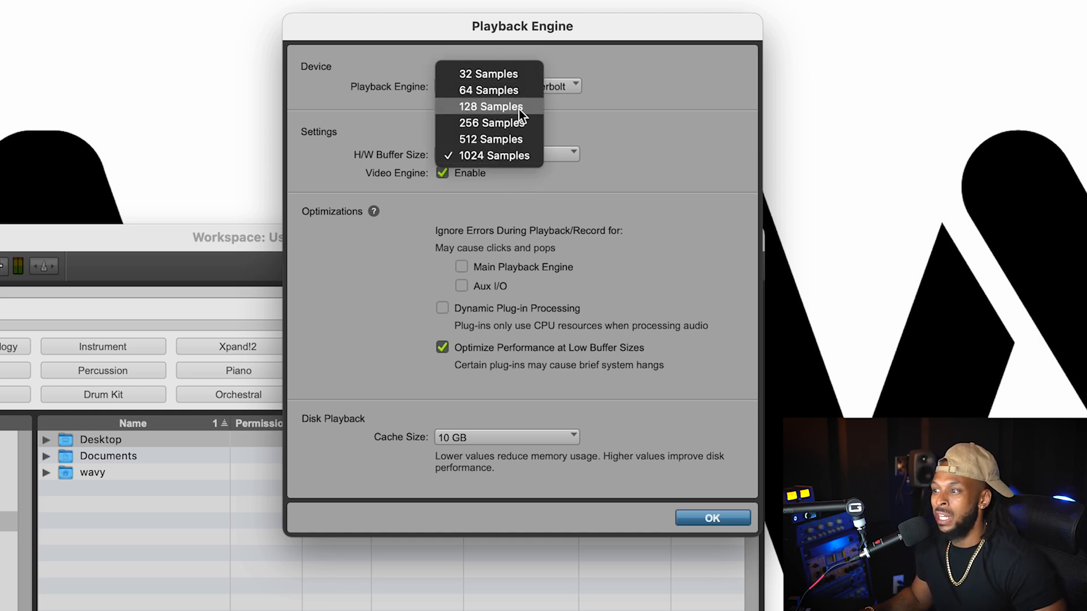
pyautogui.click(490, 107)
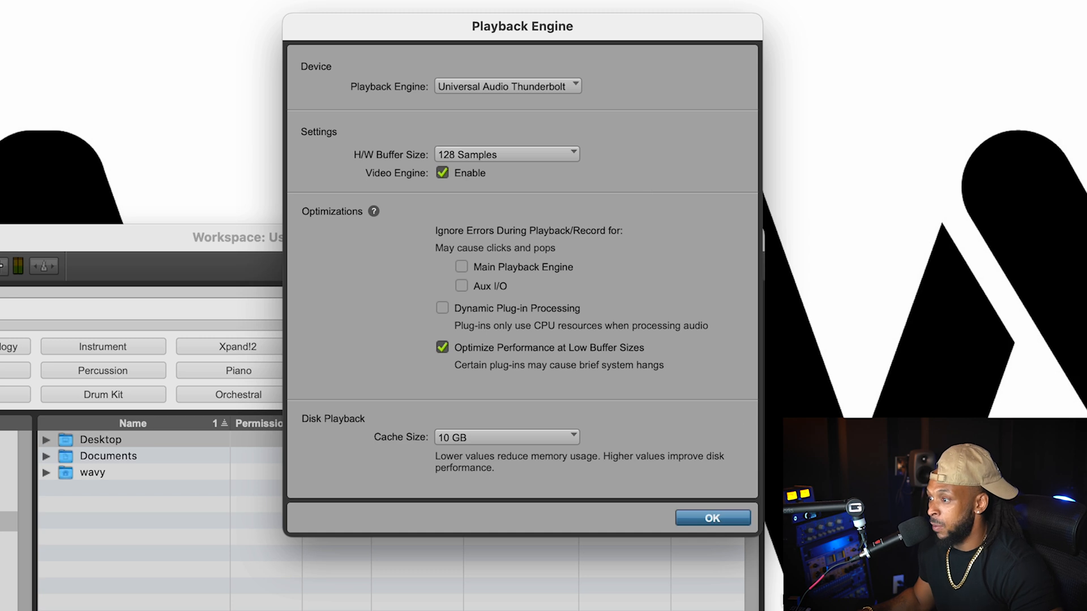
# Step: Confirm the Playback Engine settings and type 'Wavy Session 22' as the session name
pyautogui.click(711, 518)
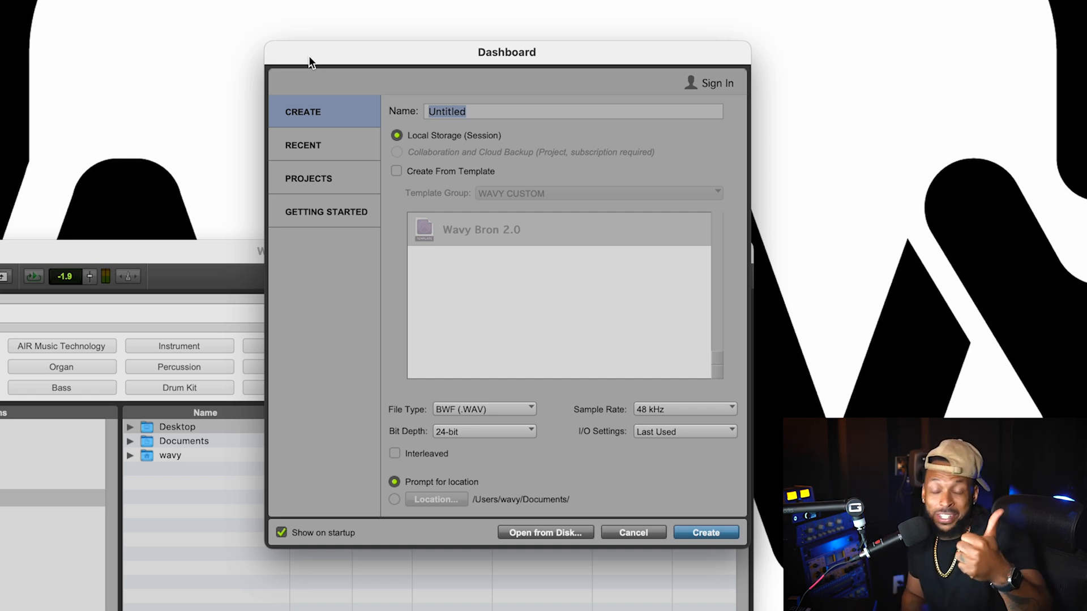
pyautogui.write('WA')
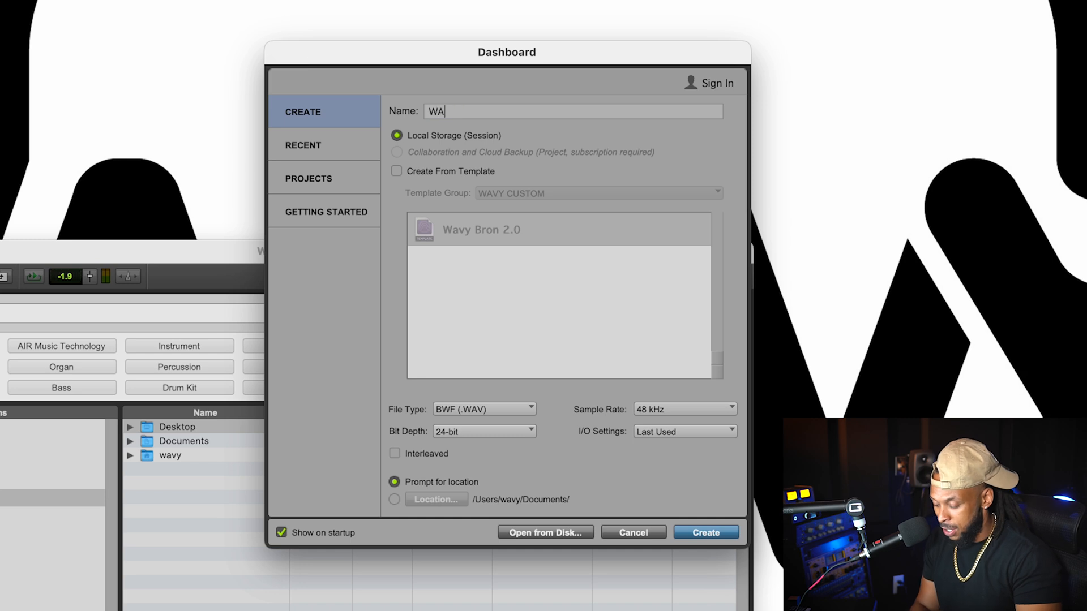
pyautogui.write('vy Session')
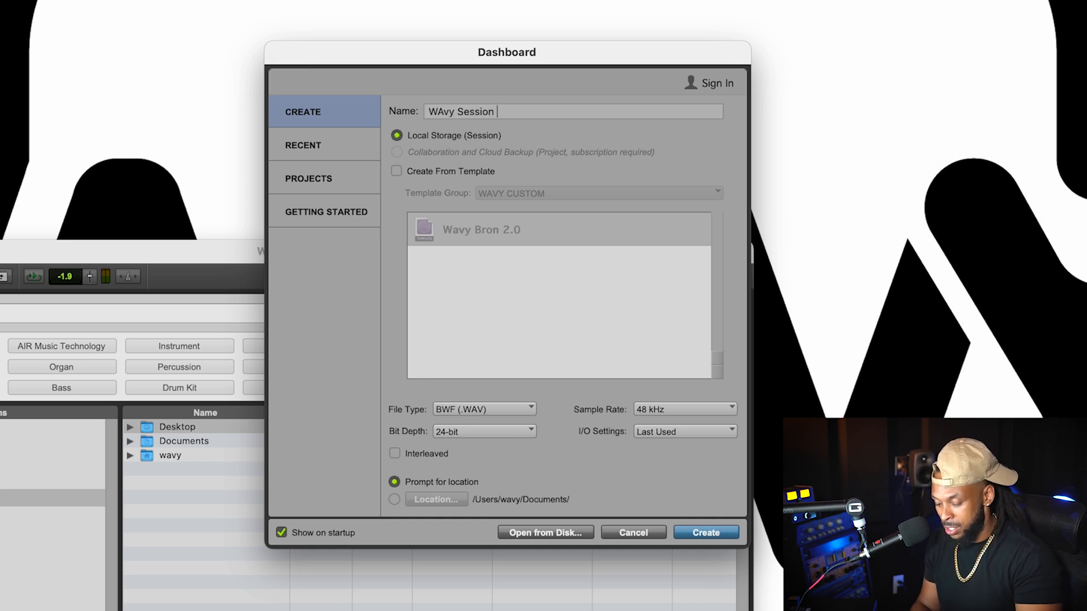
pyautogui.write('22')
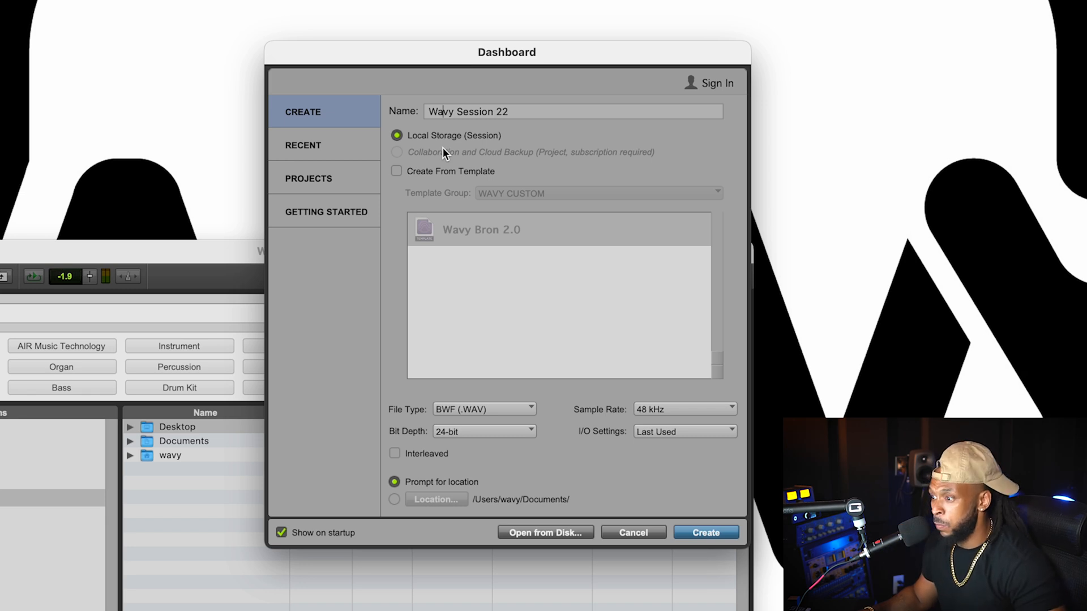
pyautogui.moveTo(416, 140)
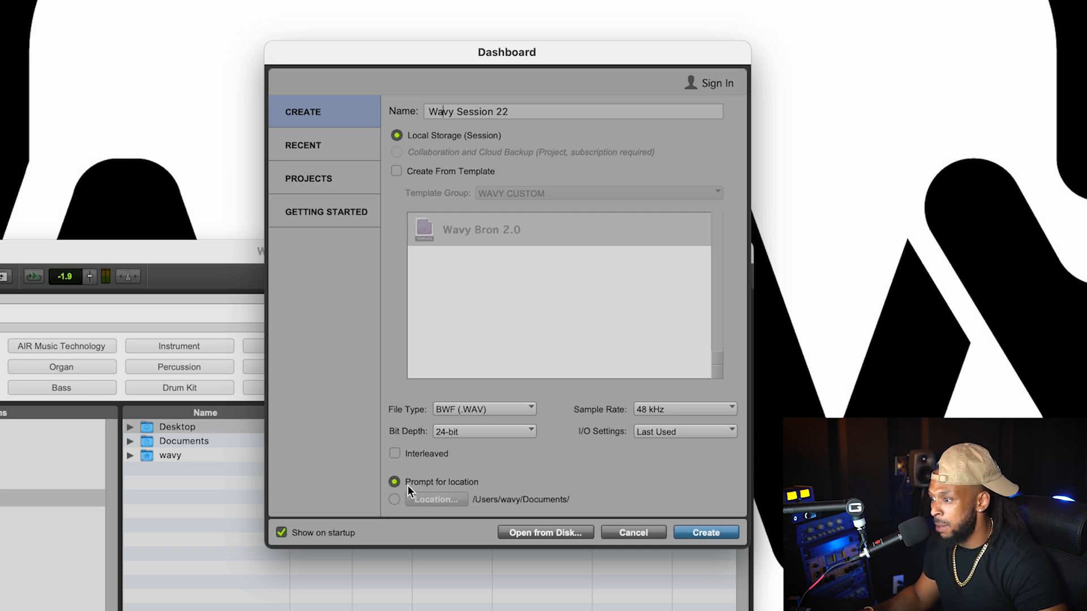
pyautogui.moveTo(408, 499)
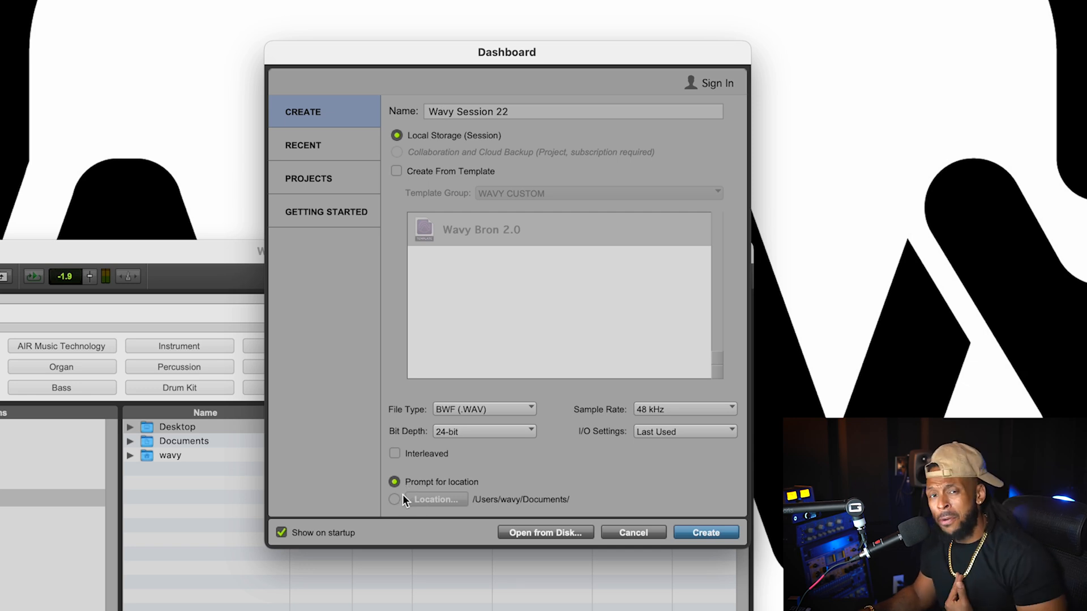
# Step: Adjust the Dashboard session options and choose Stereo Mix as the I/O setting
pyautogui.click(394, 500)
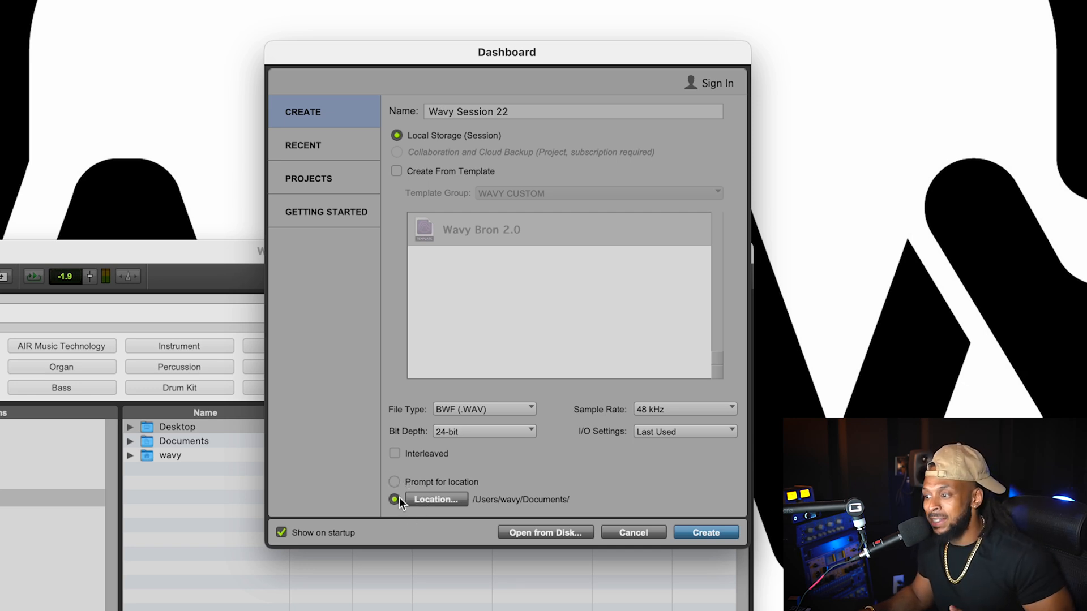
pyautogui.click(394, 482)
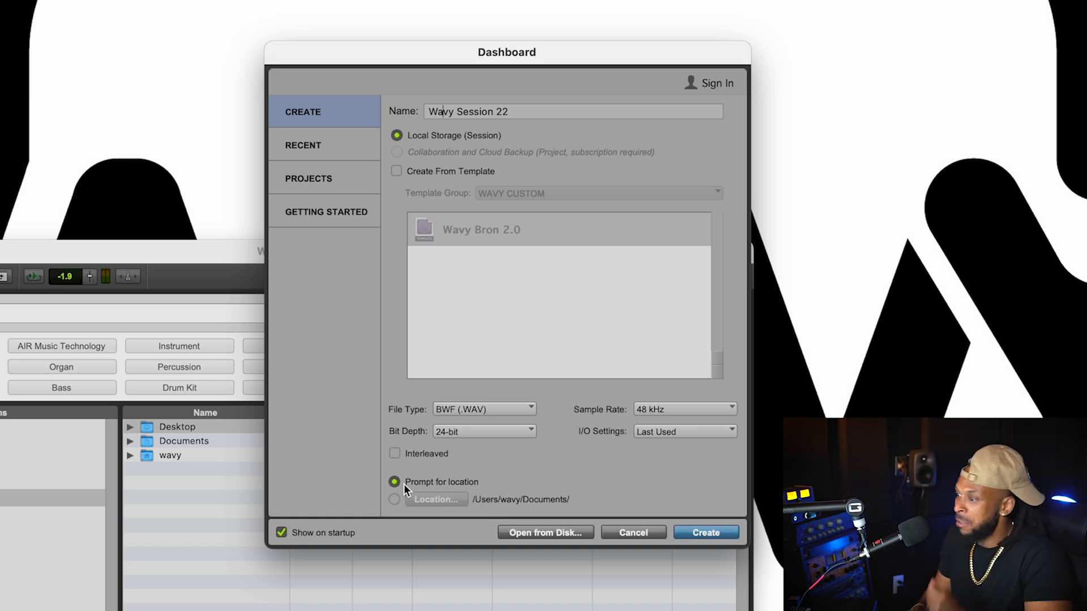
pyautogui.moveTo(501, 458)
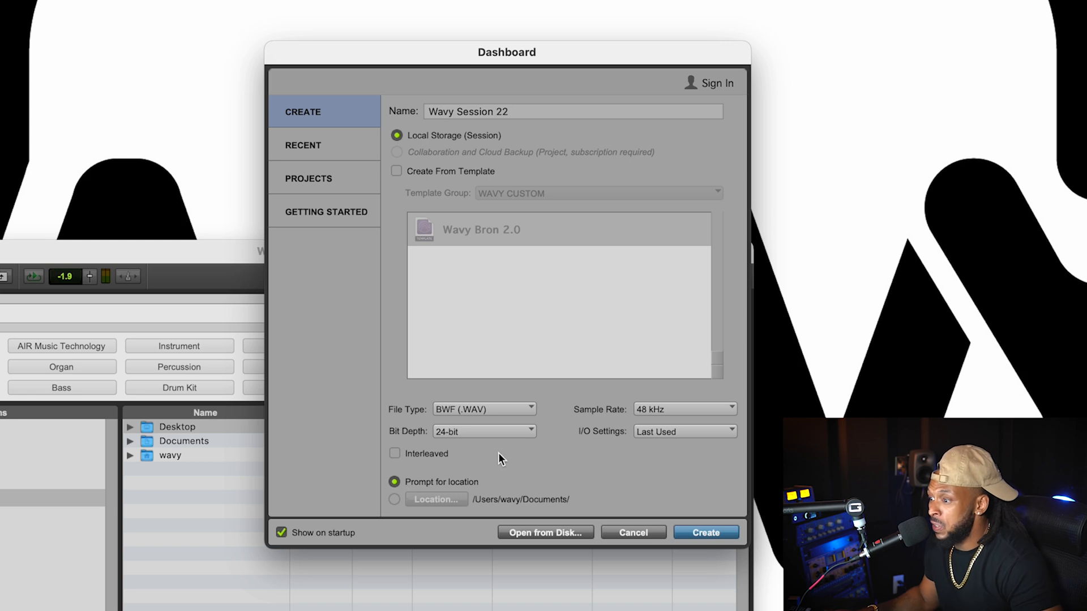
pyautogui.moveTo(512, 431)
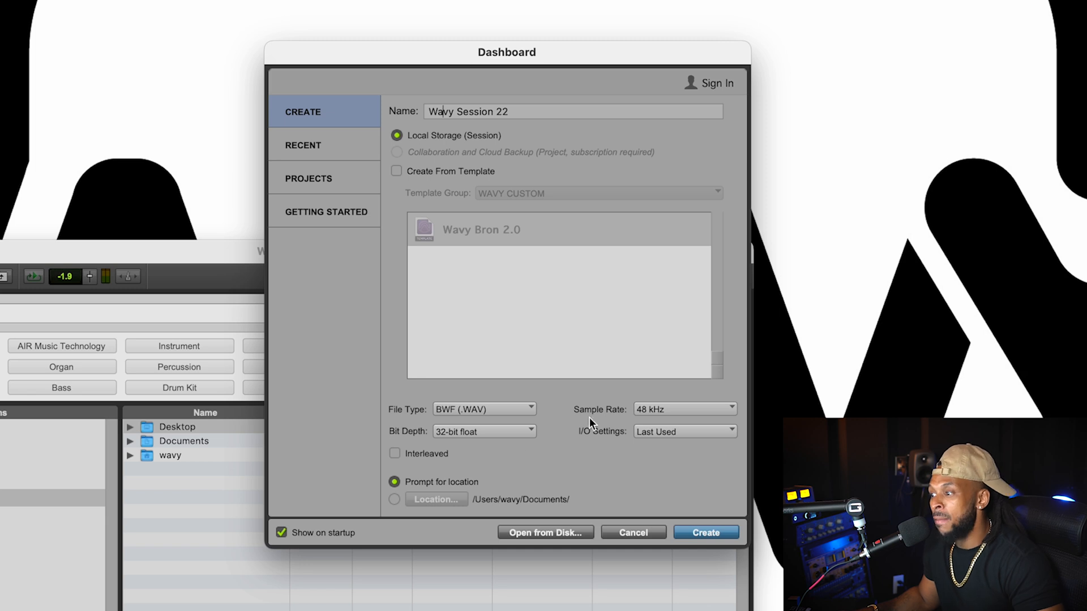
pyautogui.moveTo(651, 420)
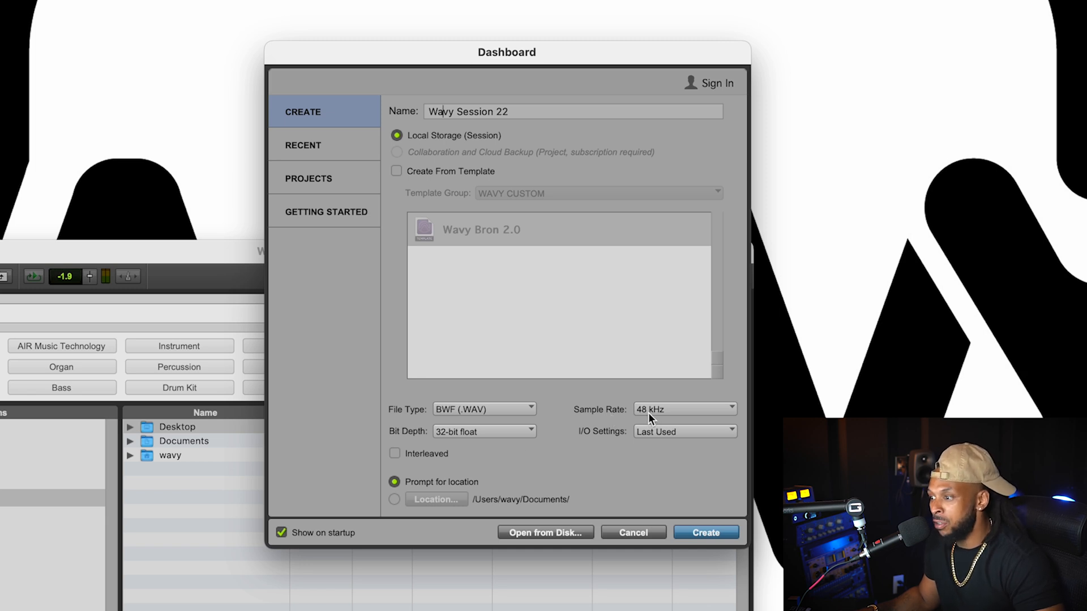
pyautogui.moveTo(480, 414)
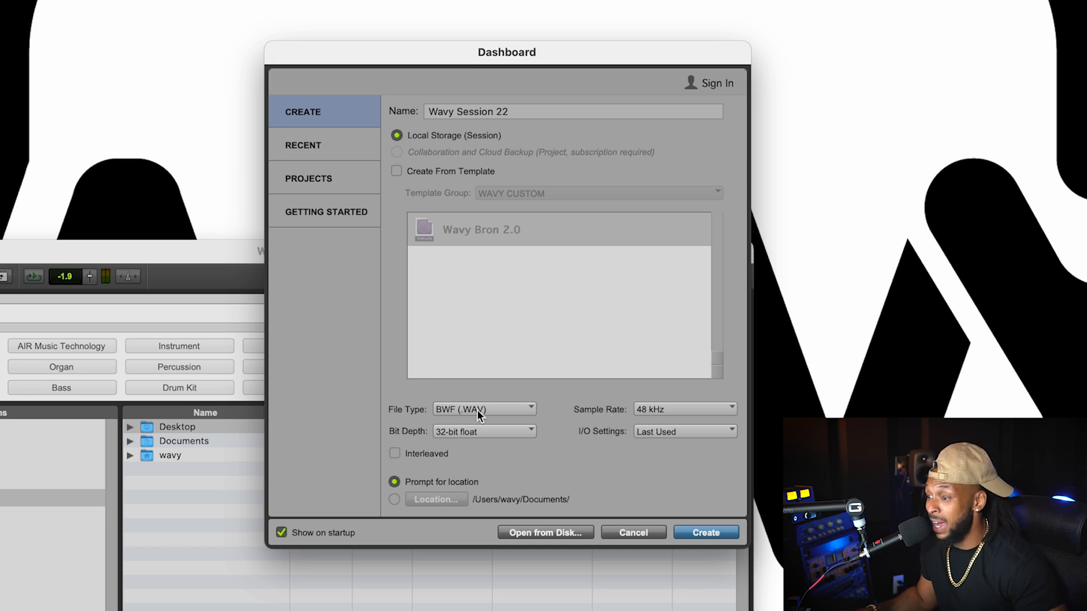
pyautogui.moveTo(658, 453)
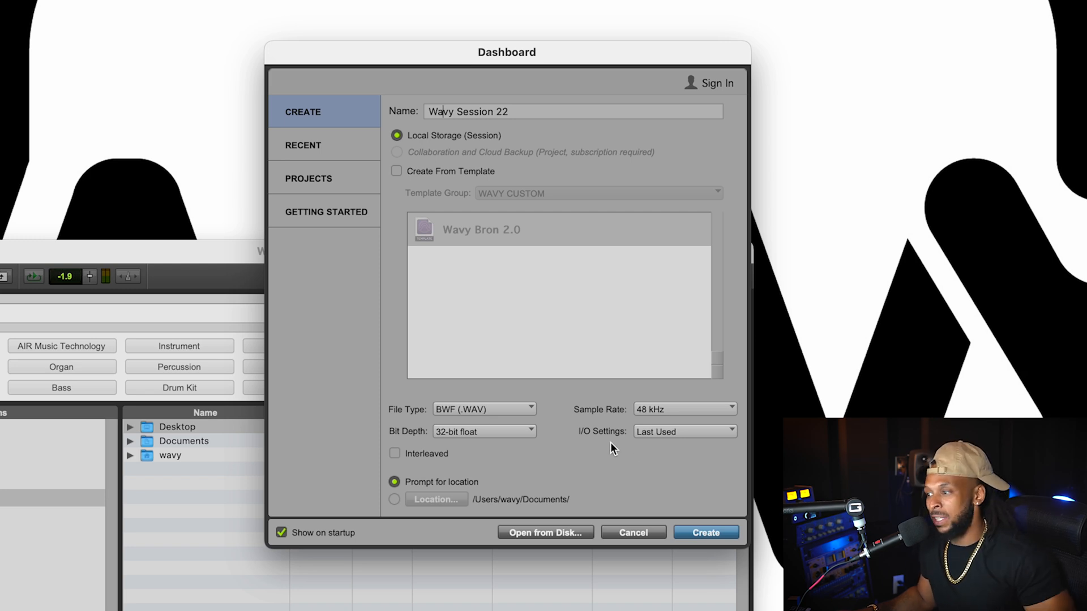
pyautogui.click(682, 431)
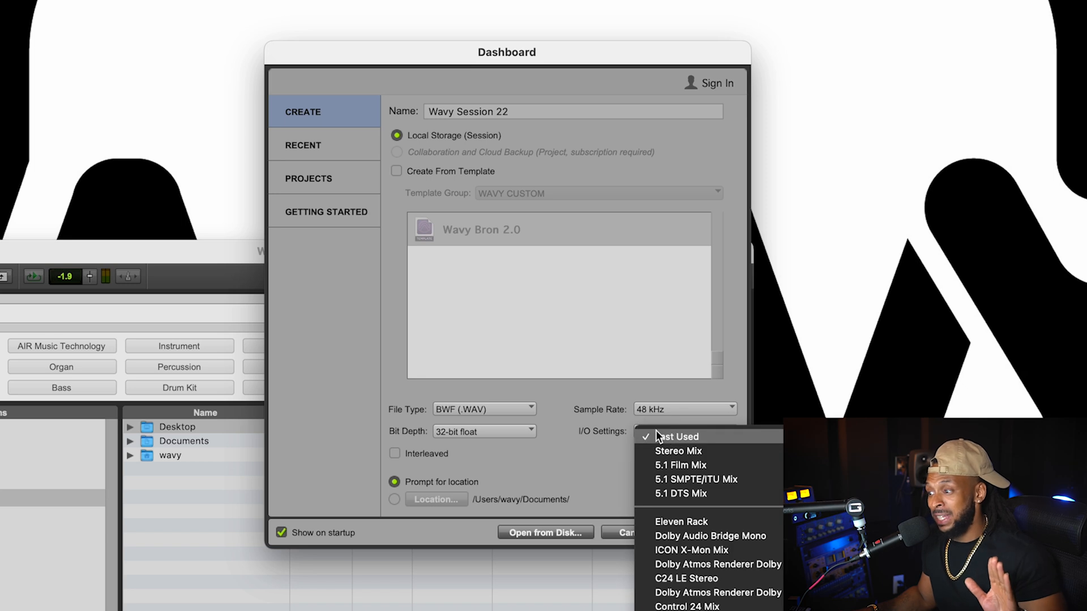
pyautogui.click(677, 452)
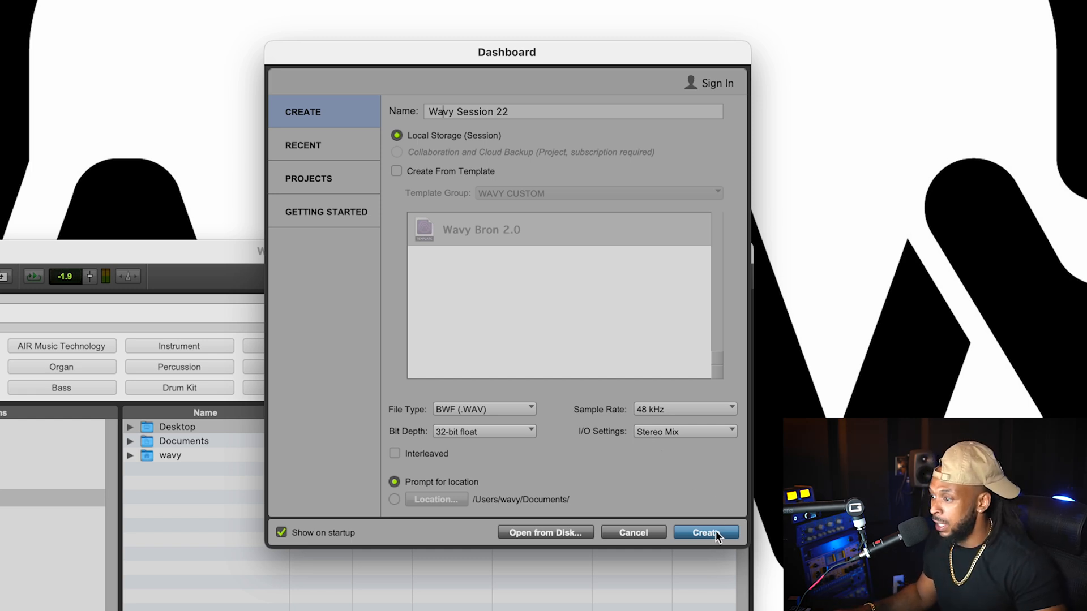
# Step: Create the session and save it in the Documents folder
pyautogui.click(706, 533)
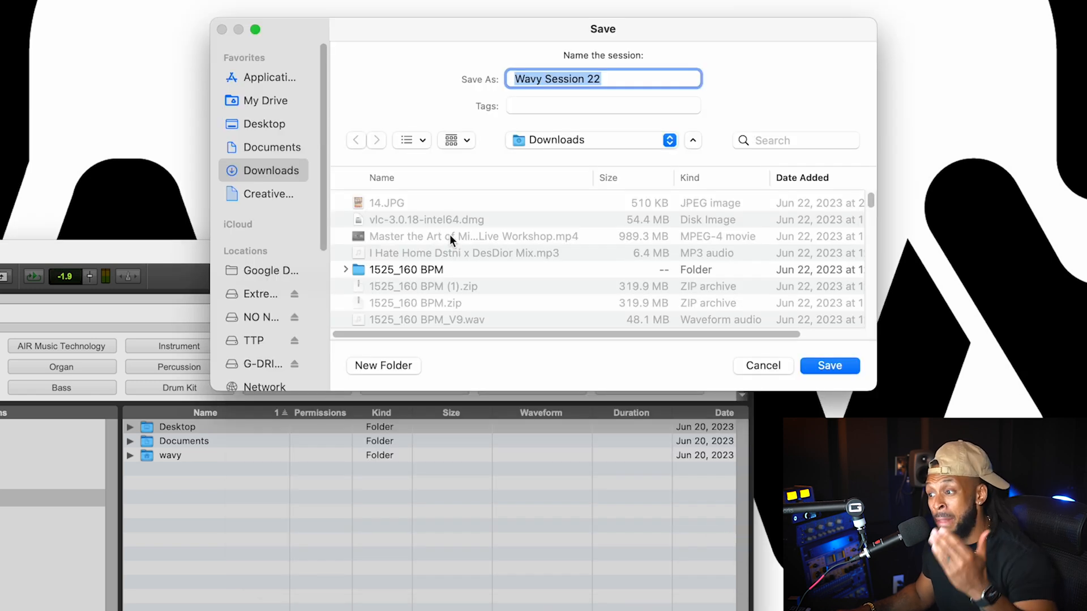
pyautogui.click(271, 147)
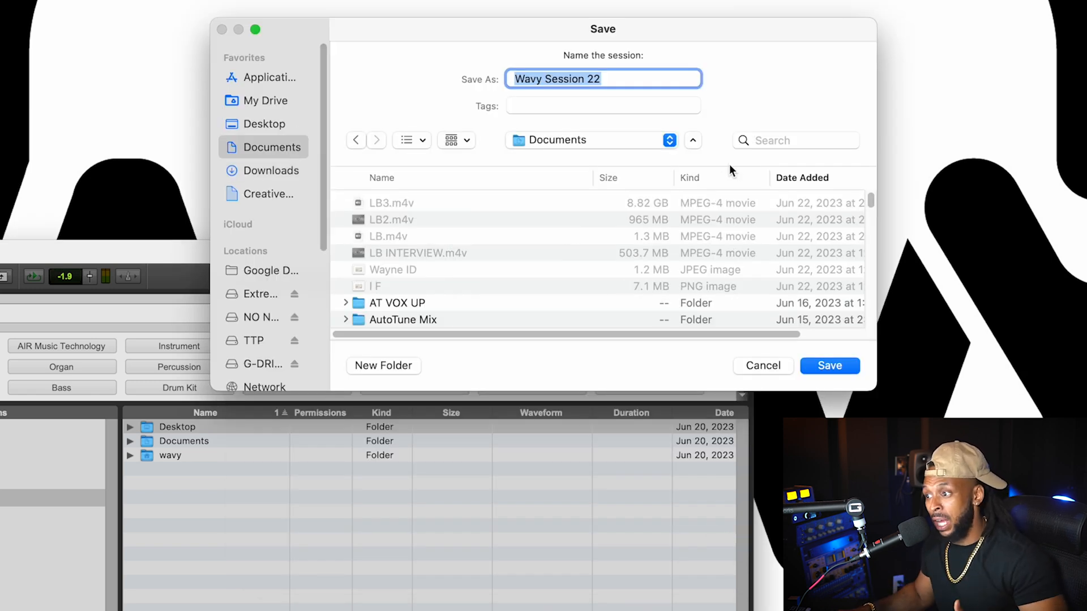
pyautogui.click(829, 366)
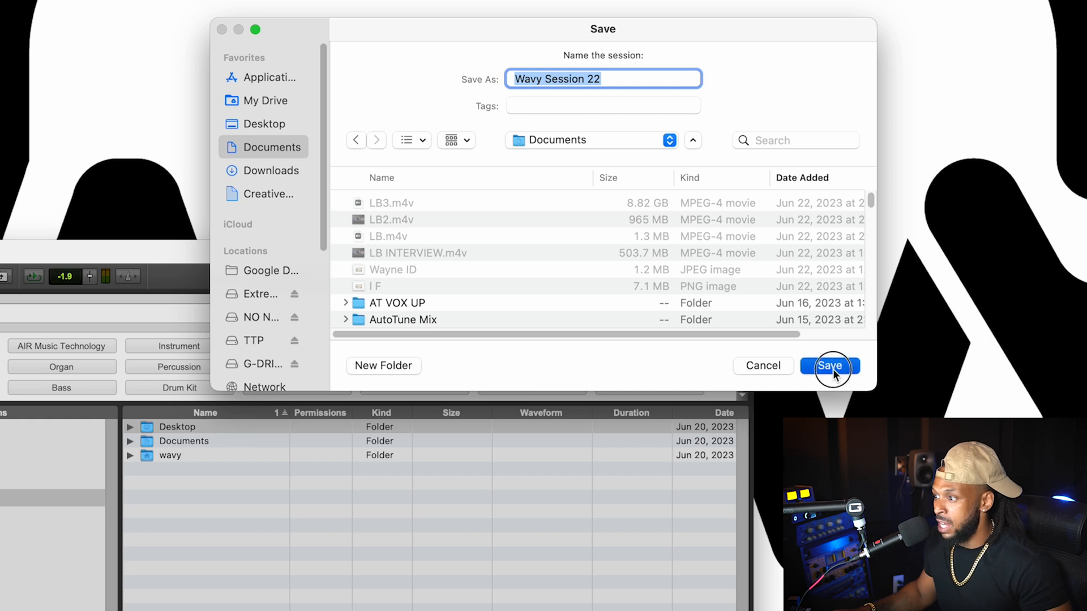
pyautogui.click(830, 366)
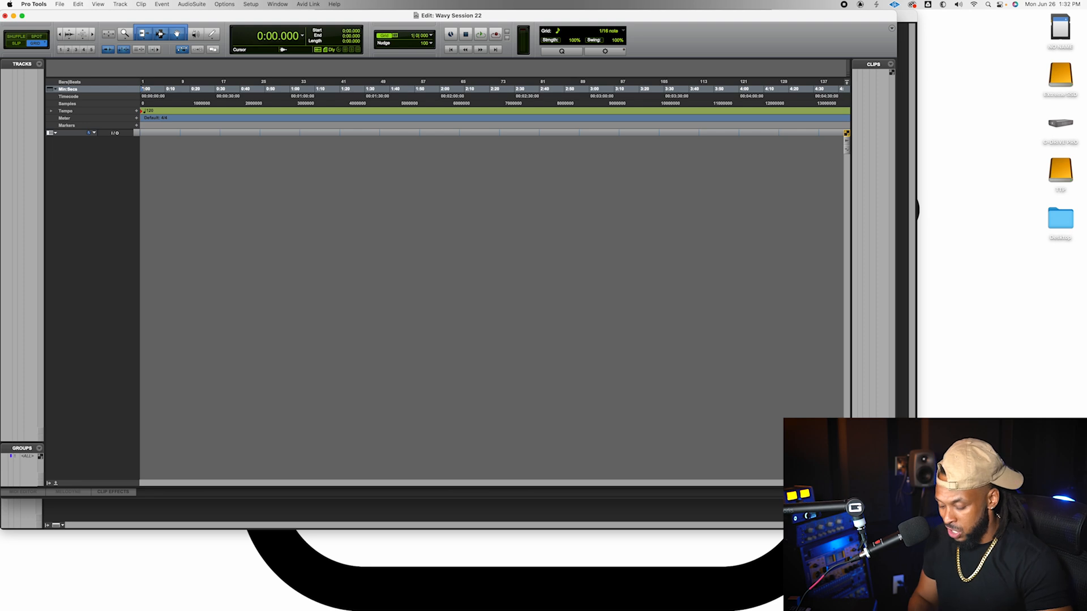
pyautogui.moveTo(321, 233)
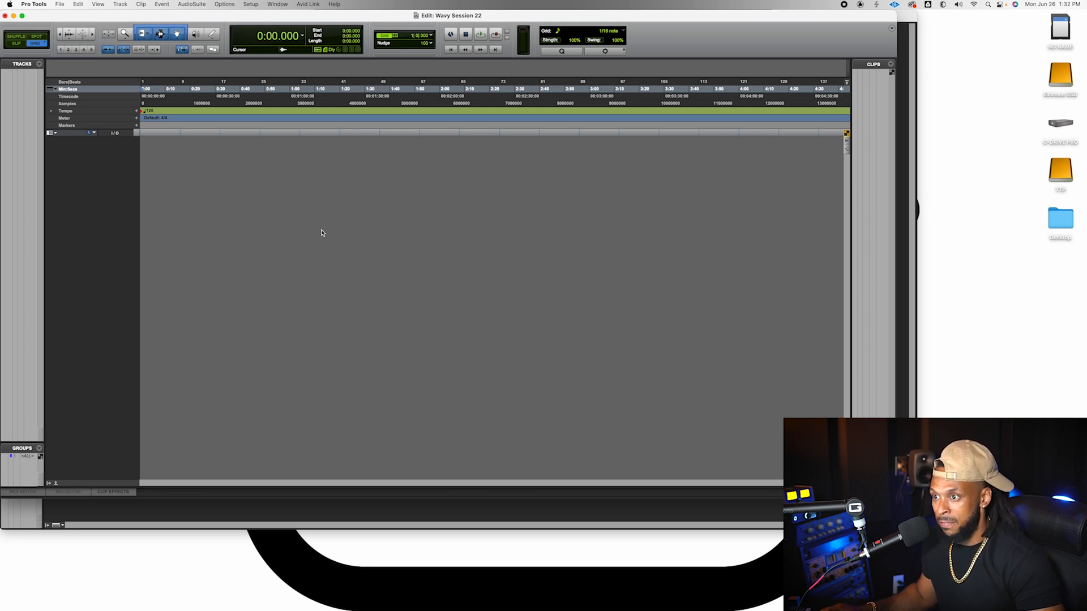
# Step: In File > Import > Audio, queue Ghost_Beatz_No_Budgets_instrumental_2_47 2.wav as a copy
pyautogui.click(59, 4)
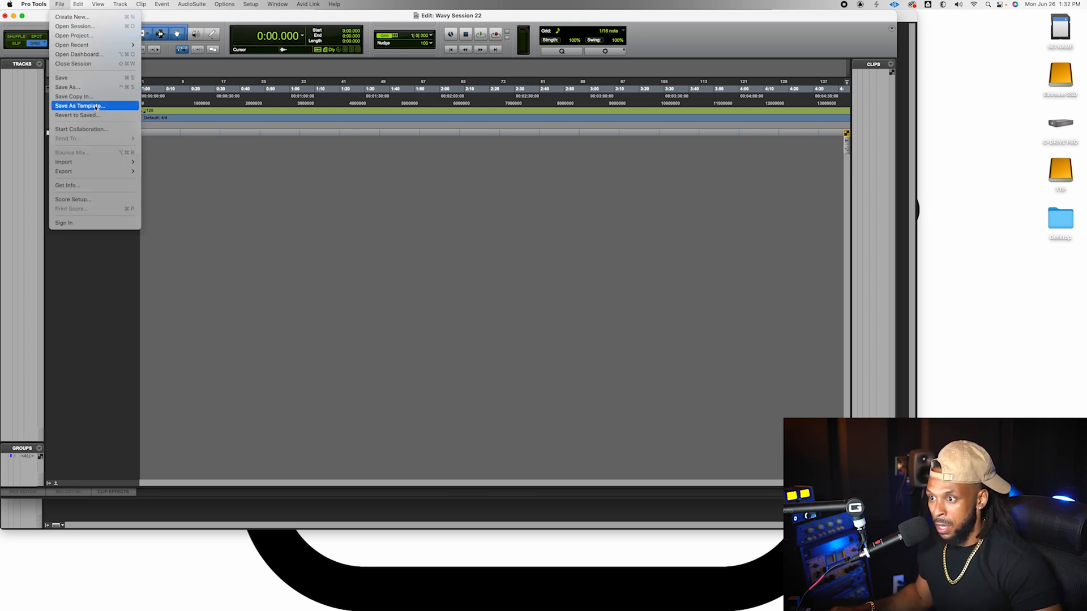
pyautogui.click(64, 161)
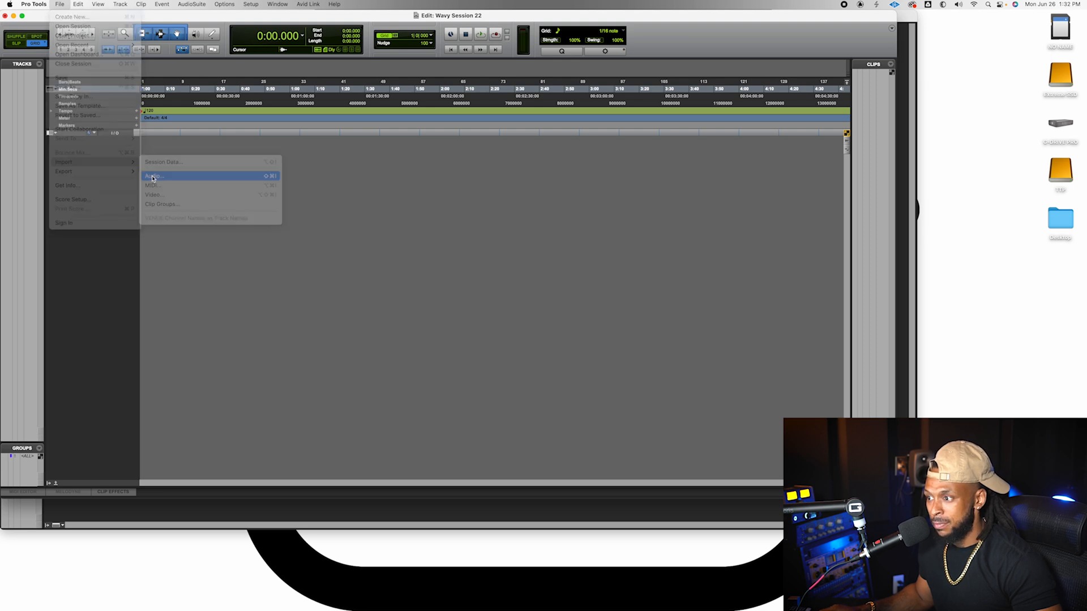
pyautogui.click(153, 175)
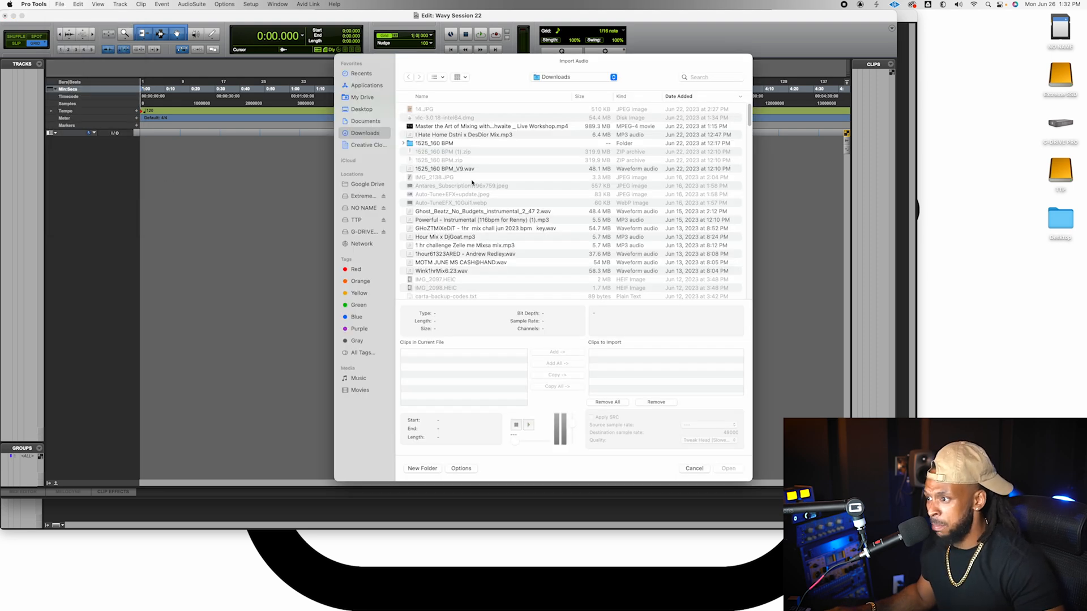
pyautogui.click(492, 211)
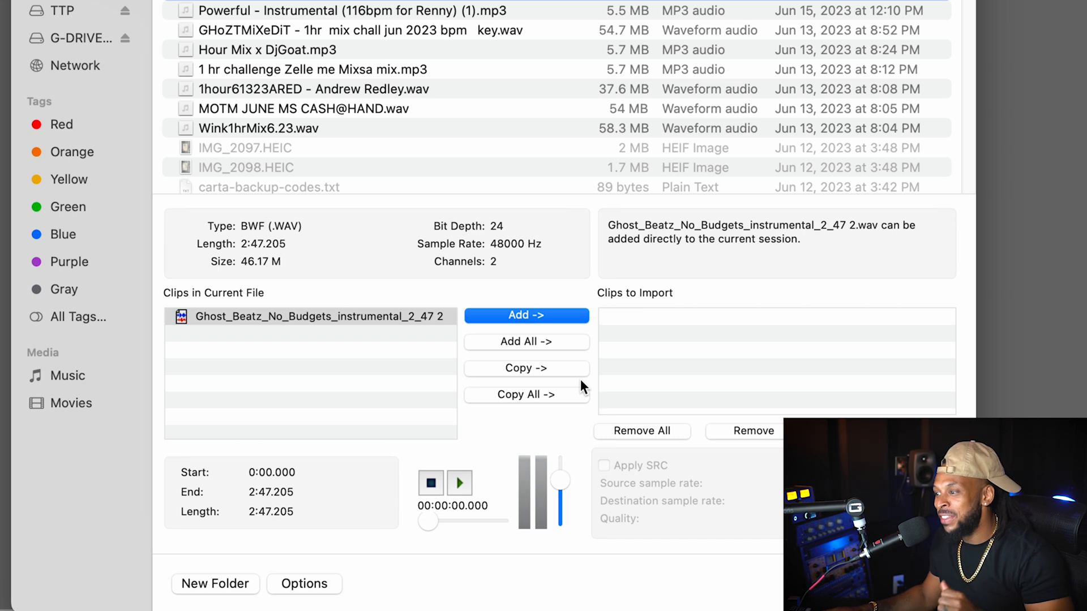
pyautogui.moveTo(553, 343)
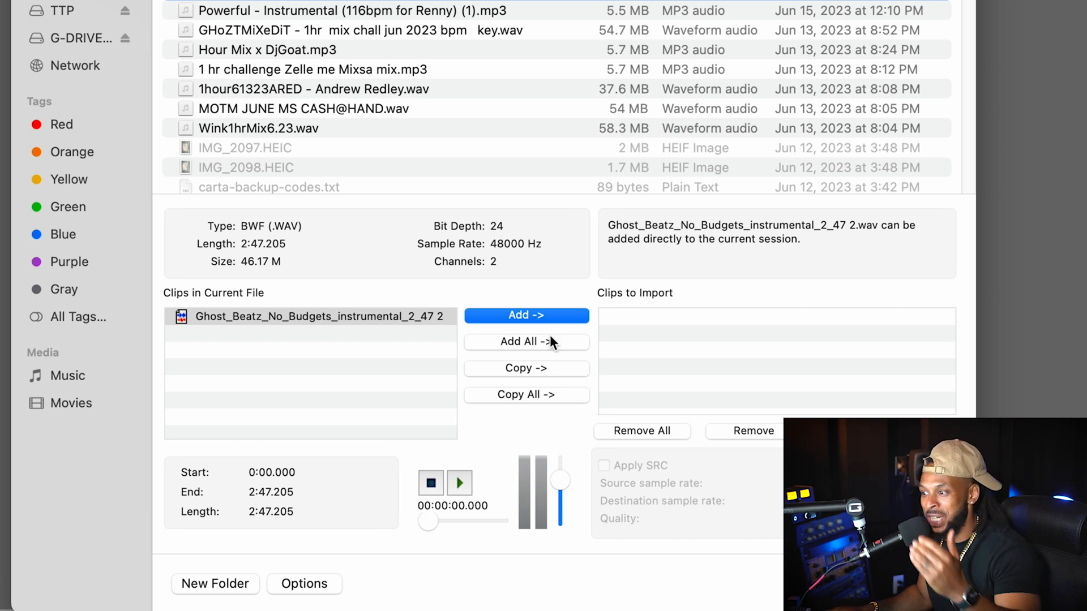
pyautogui.moveTo(539, 375)
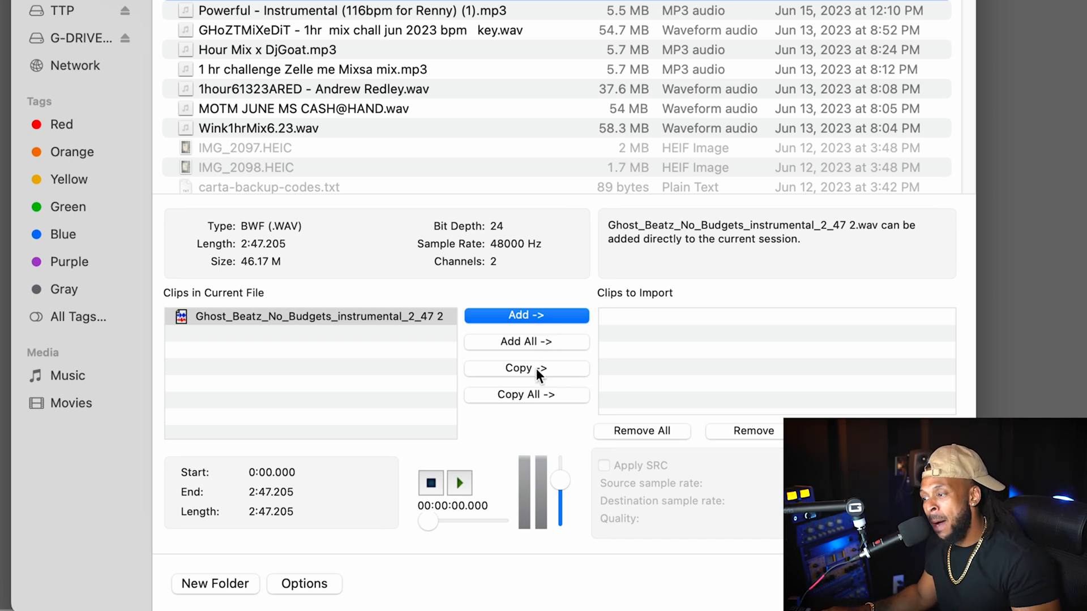
pyautogui.click(525, 368)
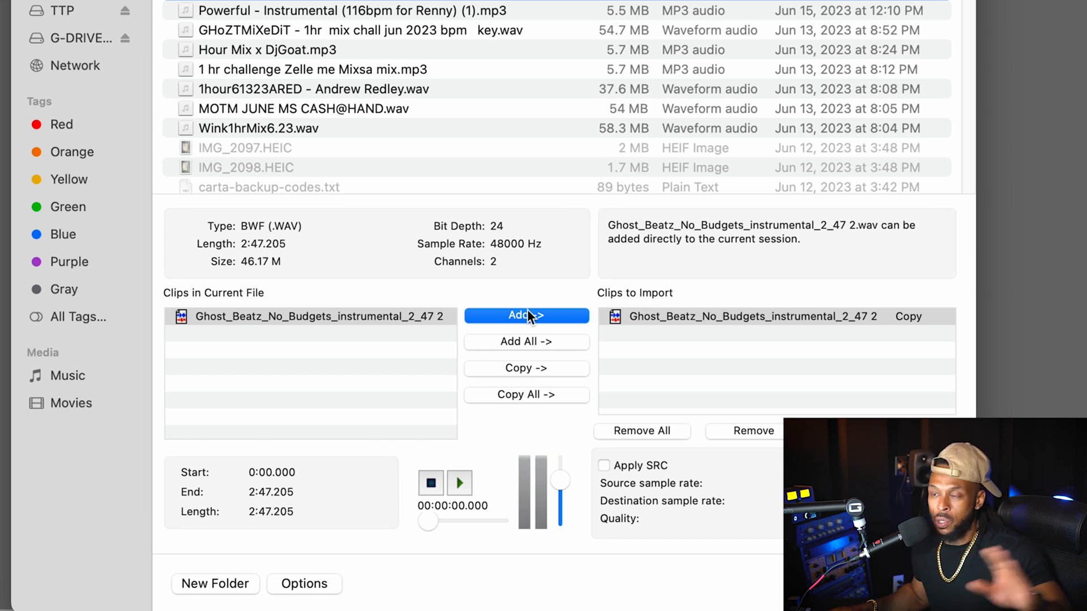
pyautogui.moveTo(523, 349)
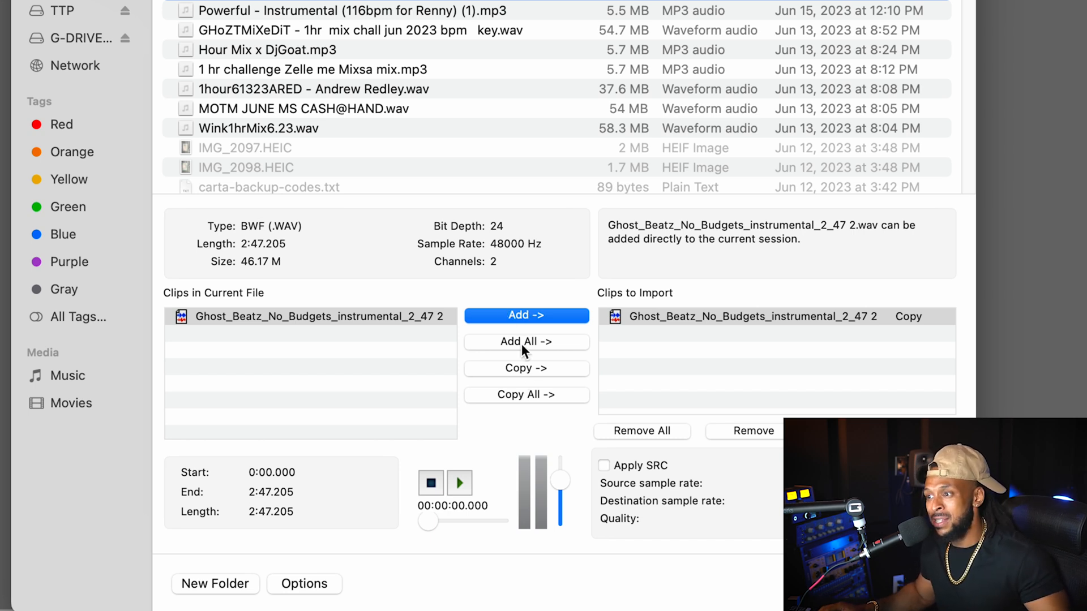
pyautogui.moveTo(544, 373)
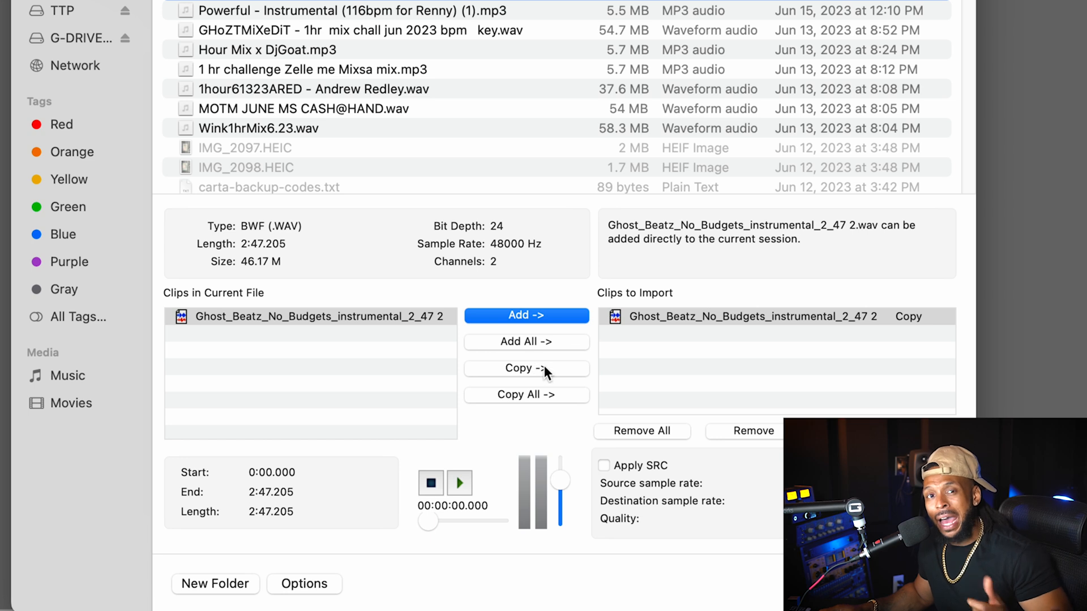
pyautogui.moveTo(544, 378)
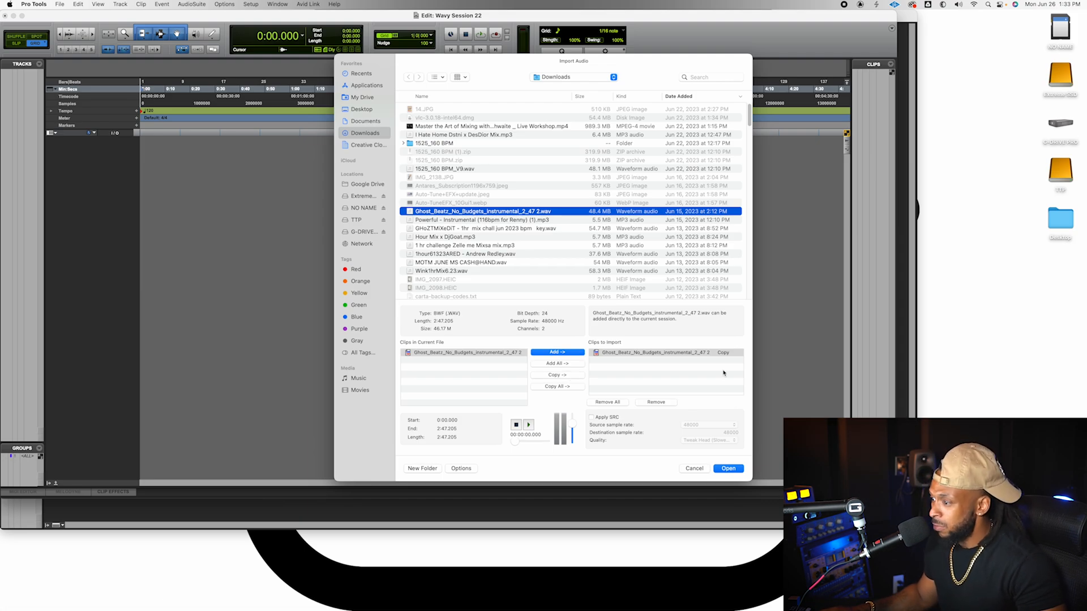
# Step: Confirm the import into Audio Files, placing the Ghost_Beatz beat on a new track
pyautogui.click(728, 469)
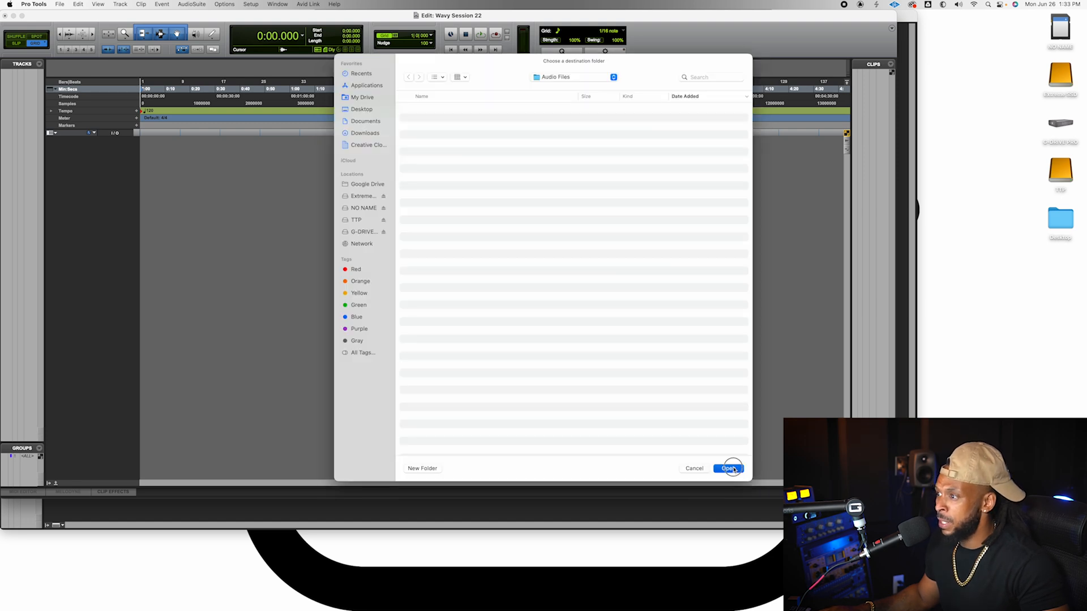
pyautogui.click(729, 469)
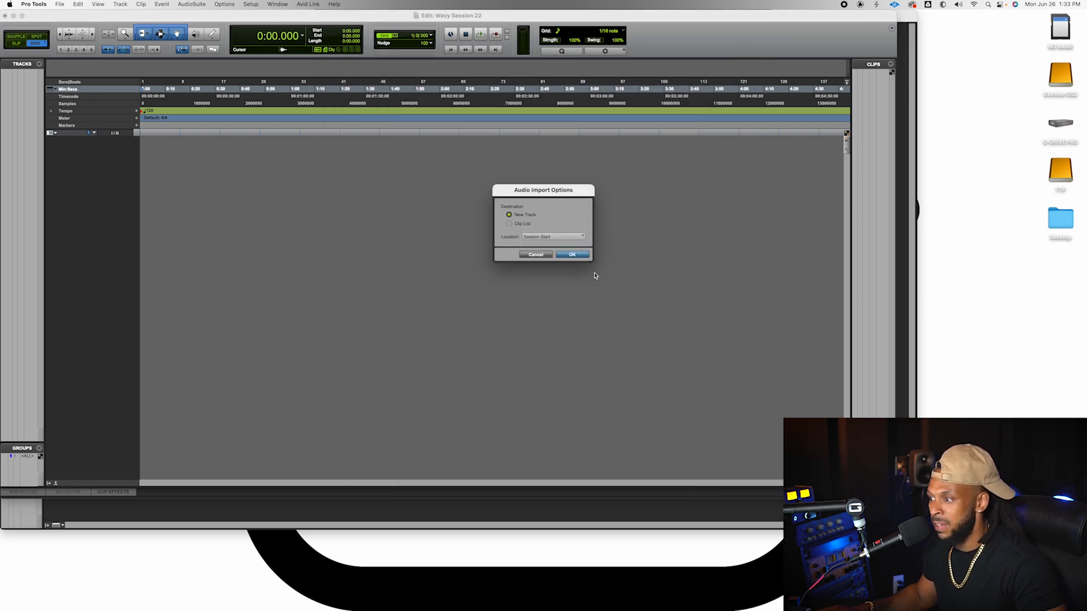
pyautogui.click(571, 254)
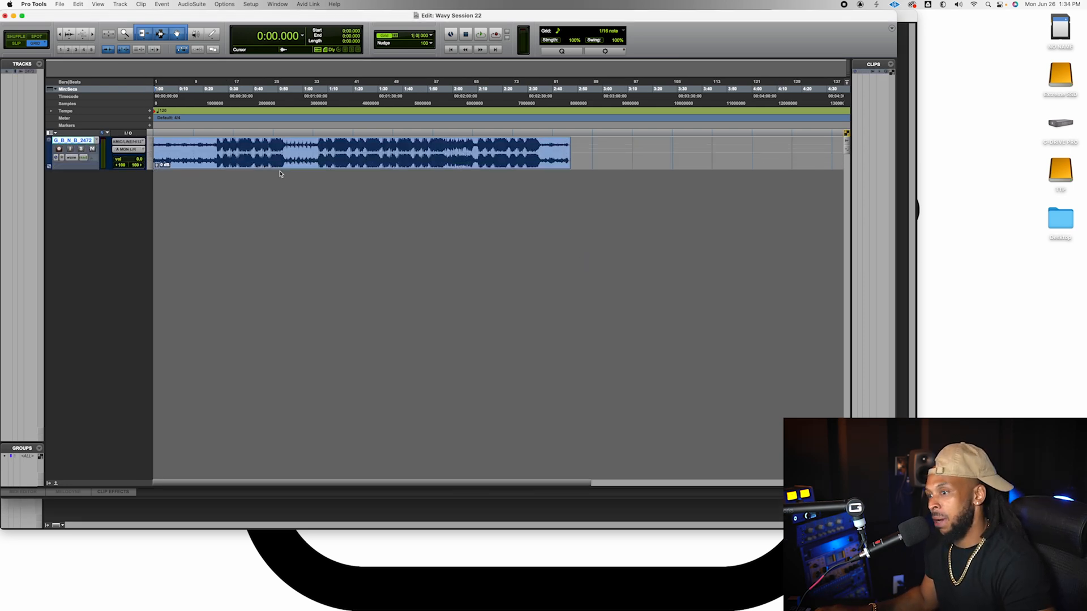
pyautogui.click(256, 149)
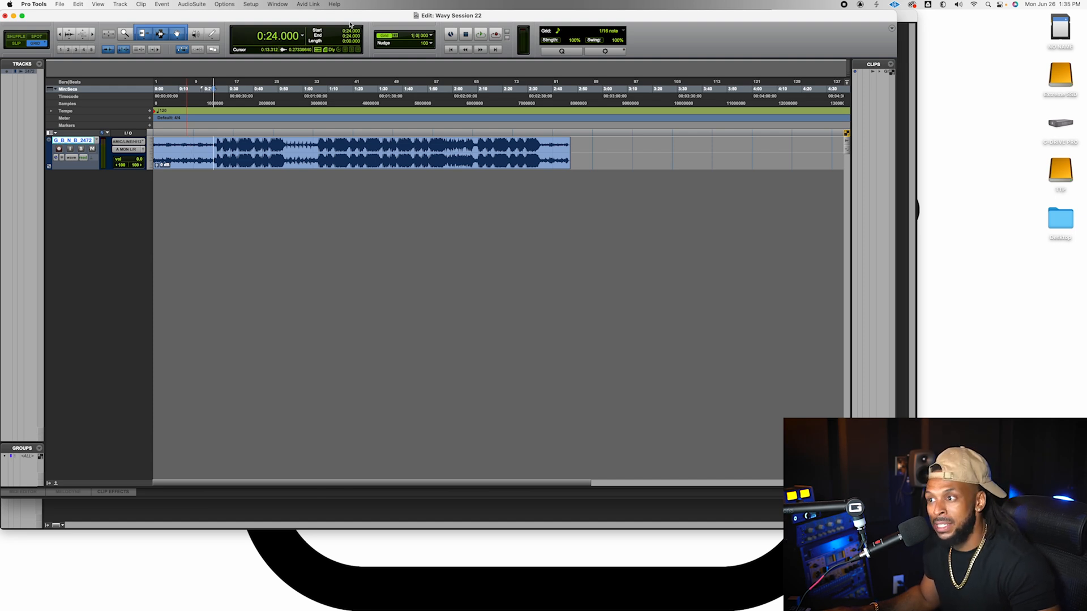
# Step: Enable the Inserts A–E and Sends A–E columns in the Edit window view options
pyautogui.click(277, 4)
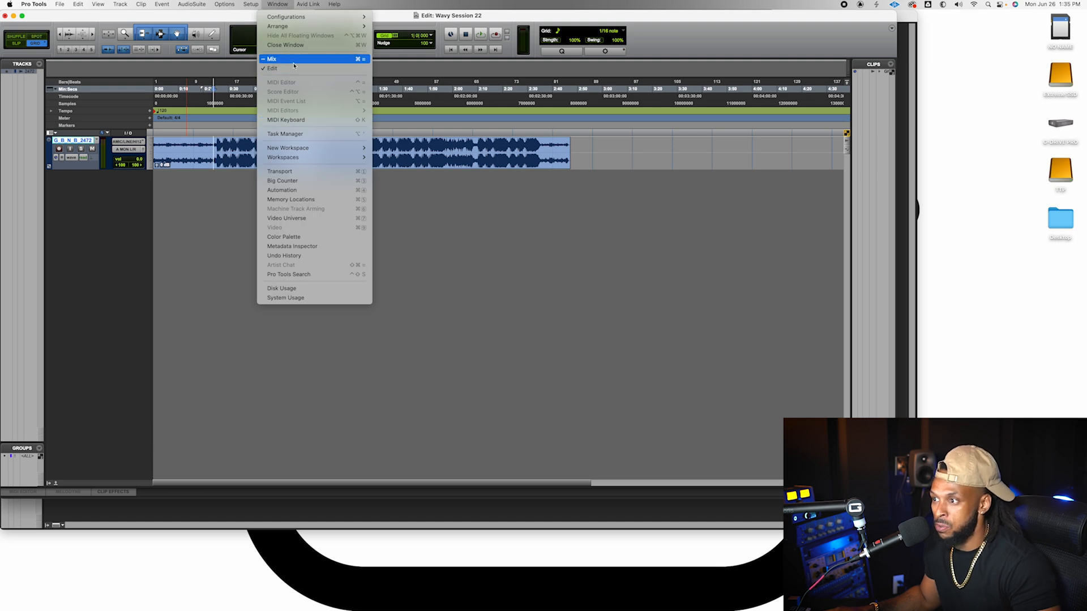
pyautogui.click(271, 58)
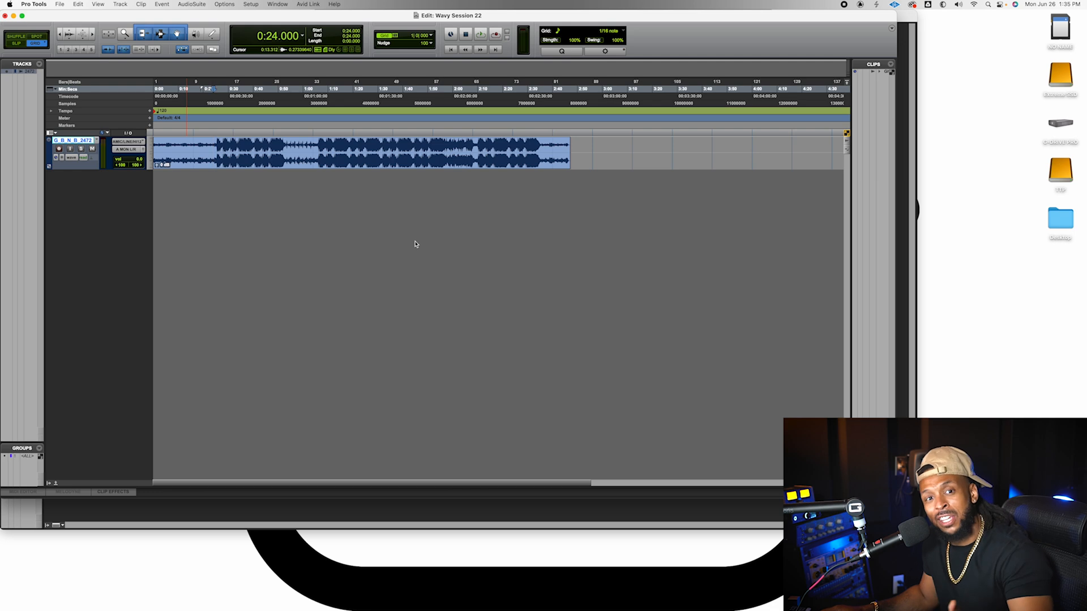
pyautogui.moveTo(67, 130)
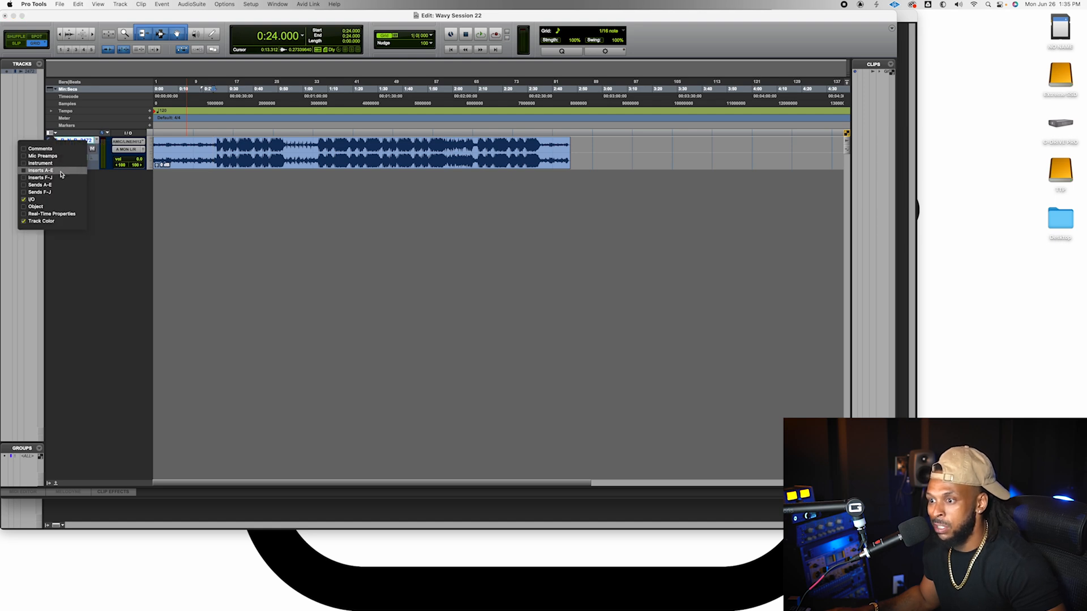
pyautogui.click(40, 171)
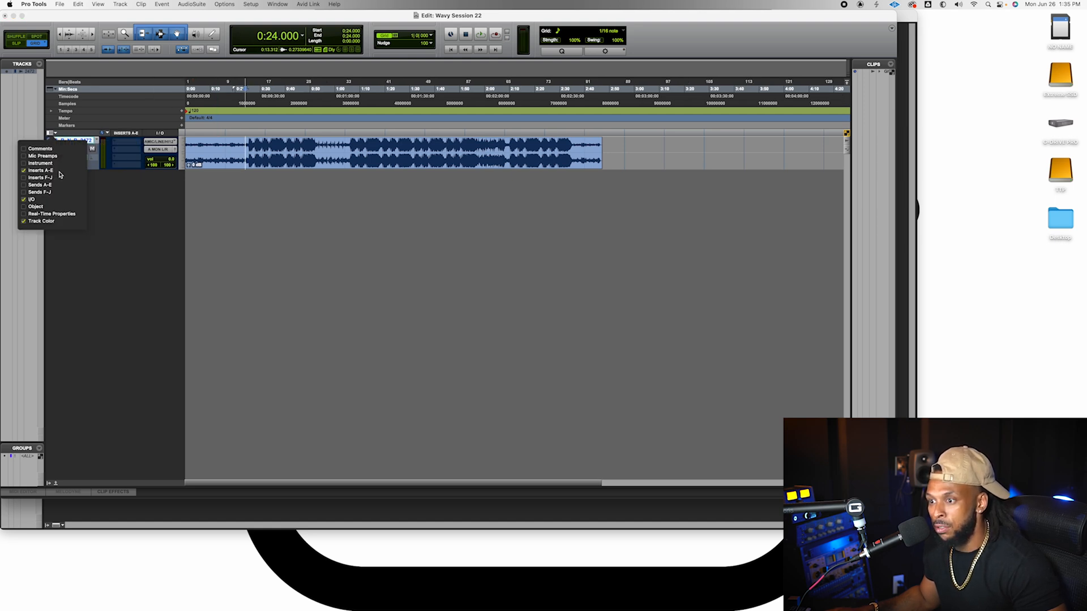
pyautogui.click(24, 185)
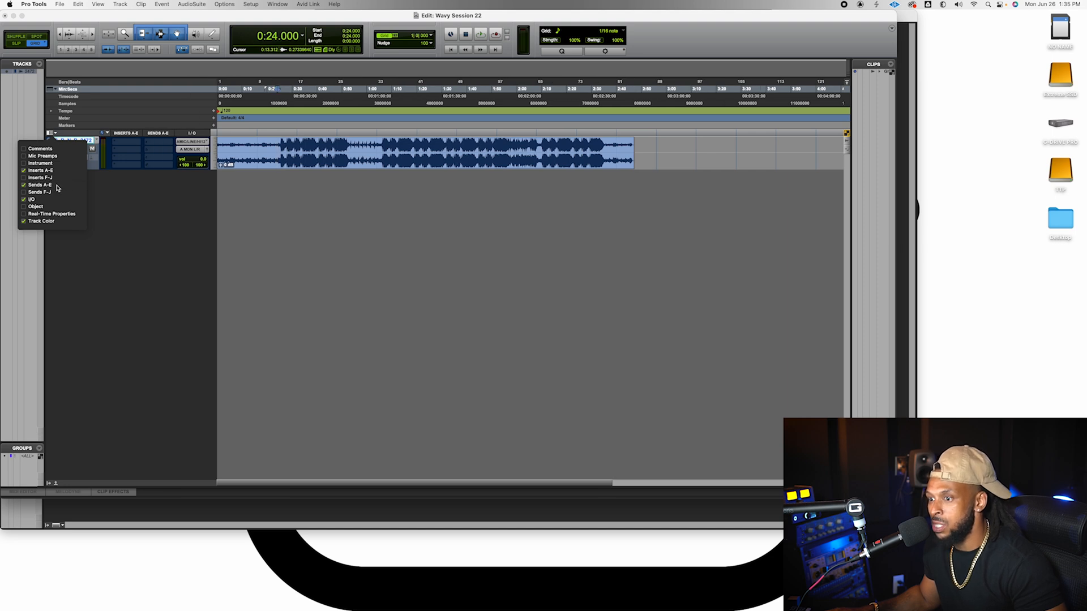
pyautogui.click(163, 206)
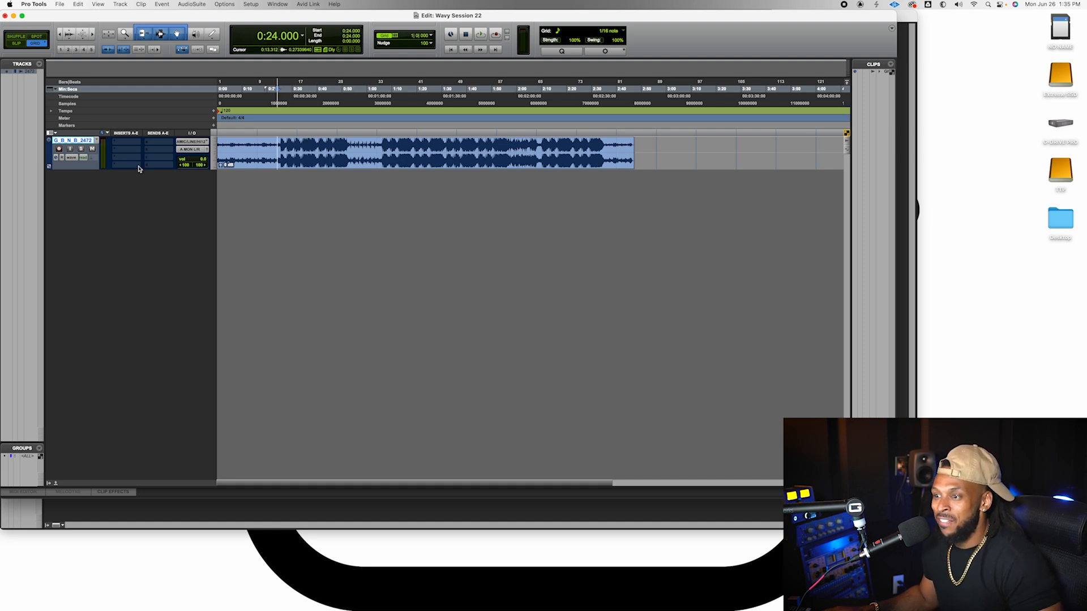
# Step: Insert Auto-Key 2 on the beat track and let it listen to detect D Minor
pyautogui.click(125, 142)
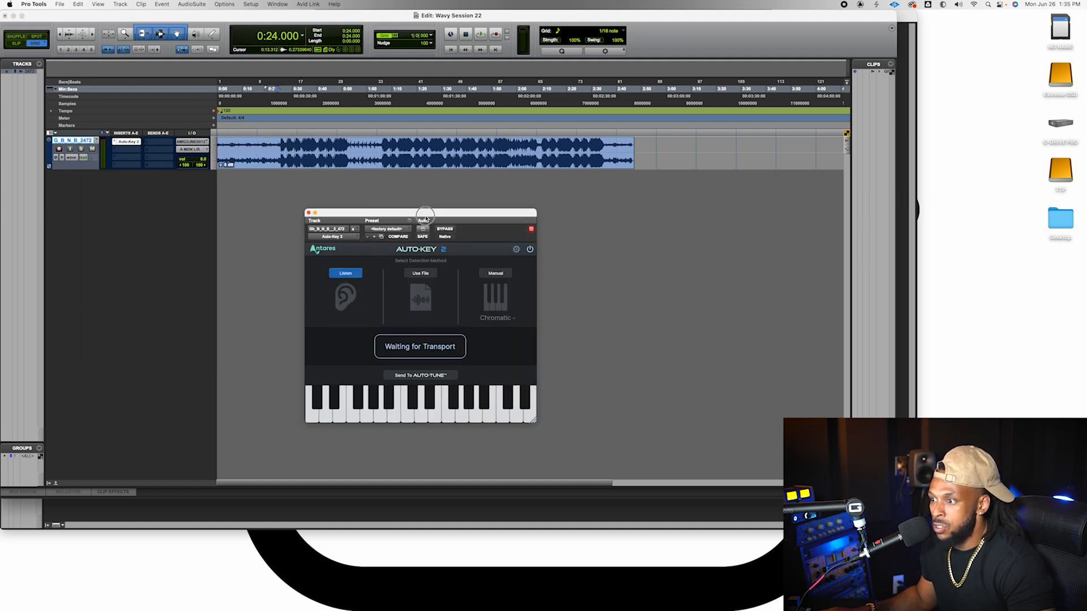
pyautogui.click(346, 272)
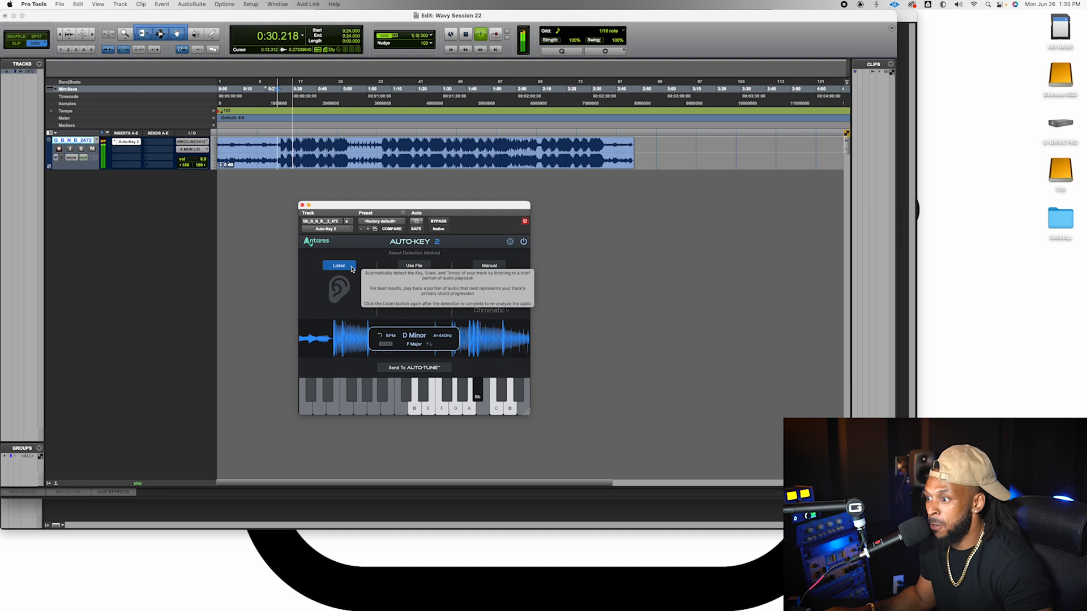
pyautogui.moveTo(413, 349)
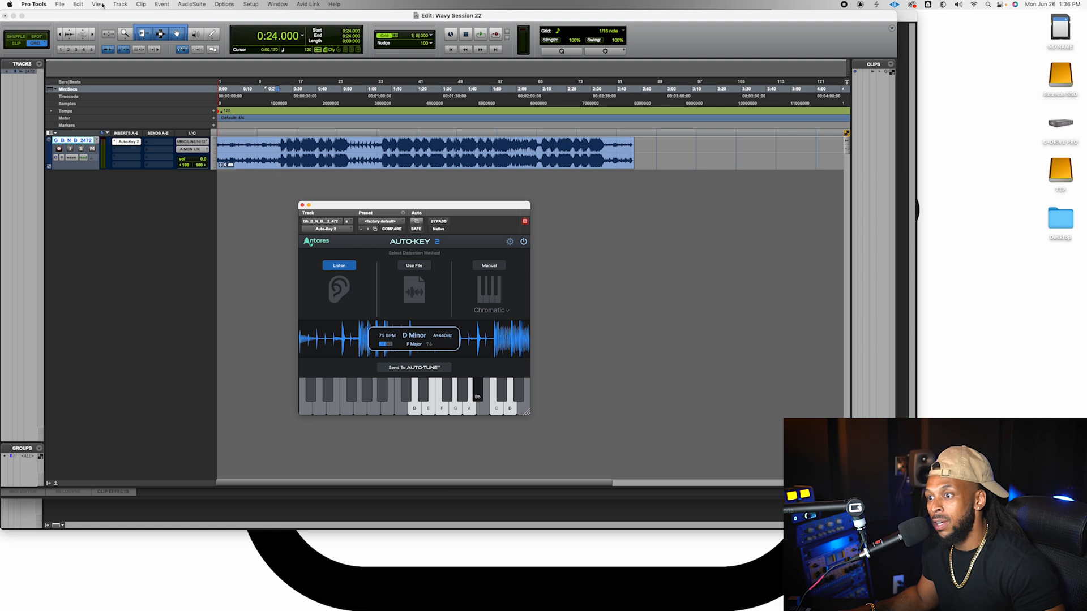
# Step: Edit the session tempo value to 75 BPM
pyautogui.click(100, 3)
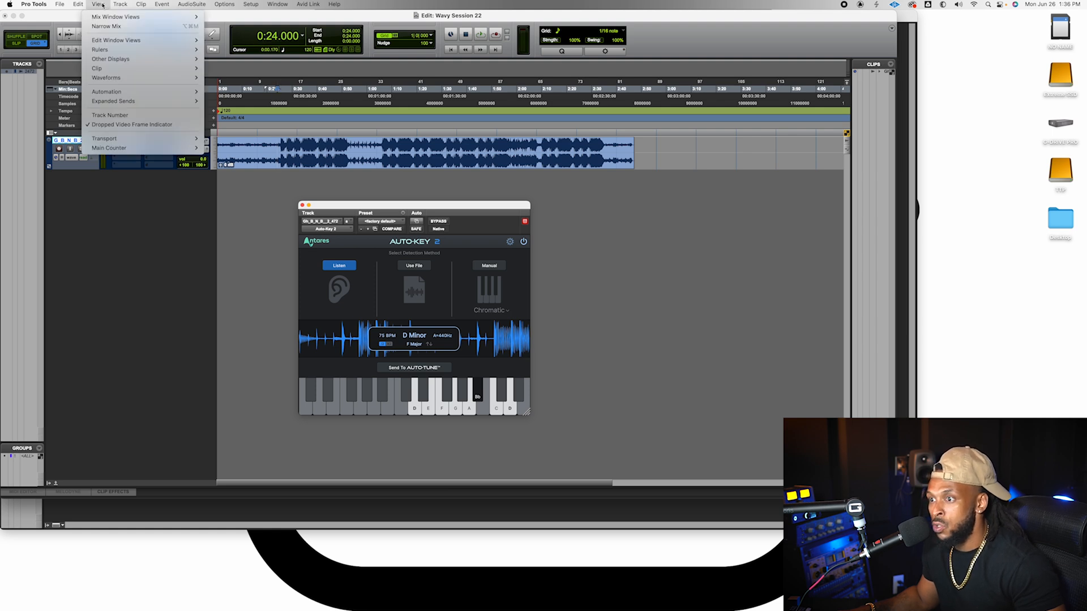
pyautogui.moveTo(97, 68)
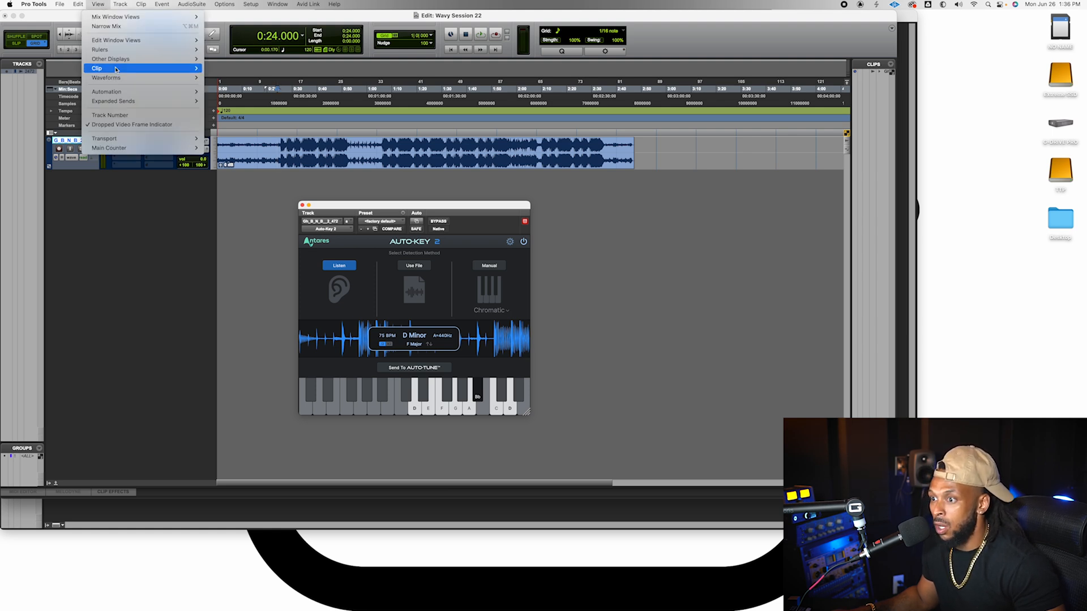
pyautogui.moveTo(106, 91)
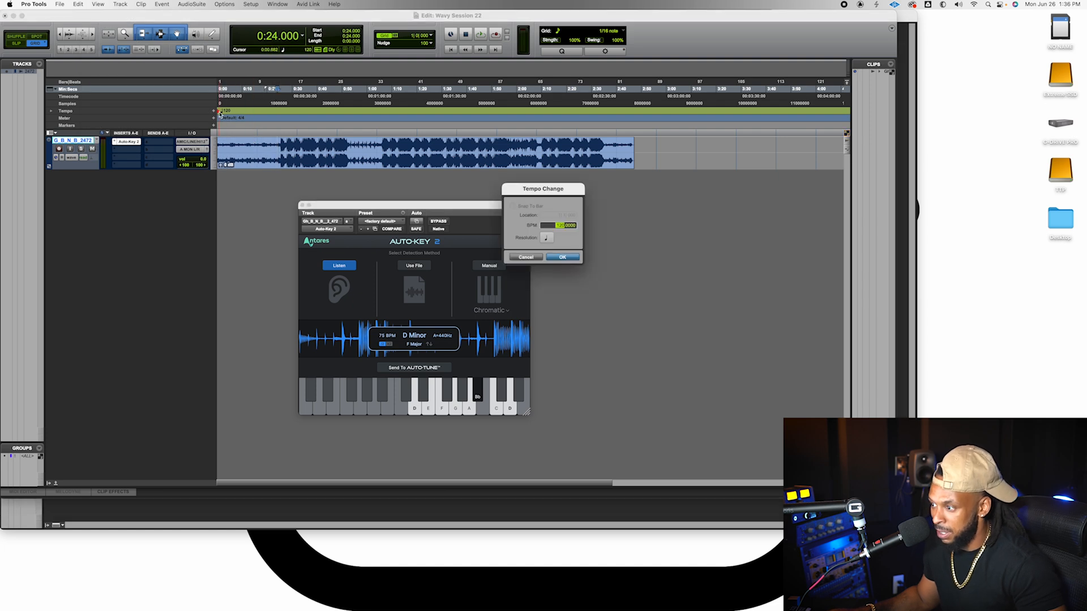
pyautogui.click(562, 257)
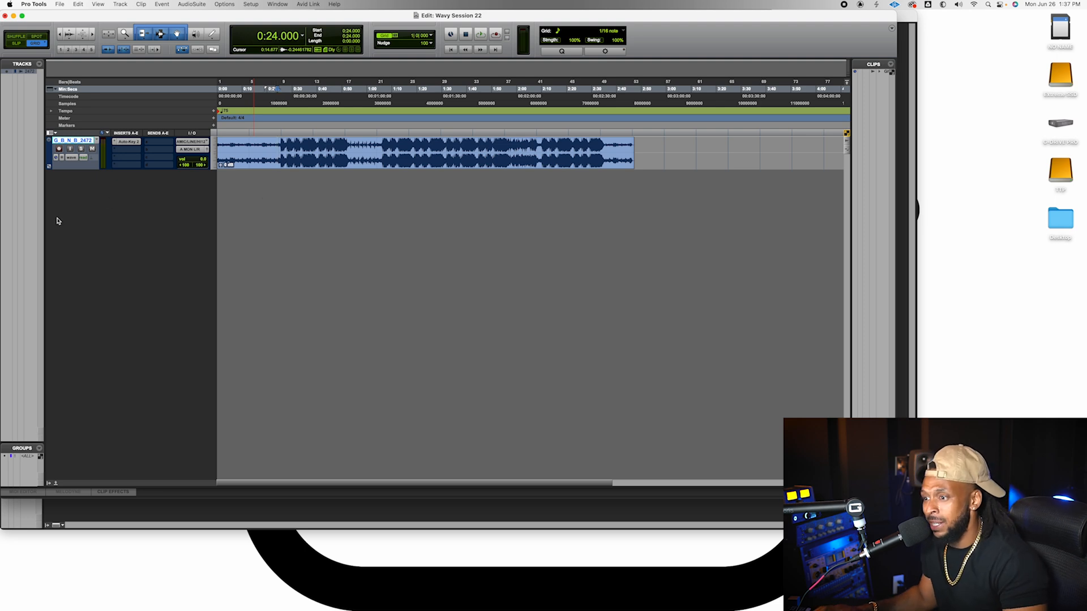
pyautogui.moveTo(191, 191)
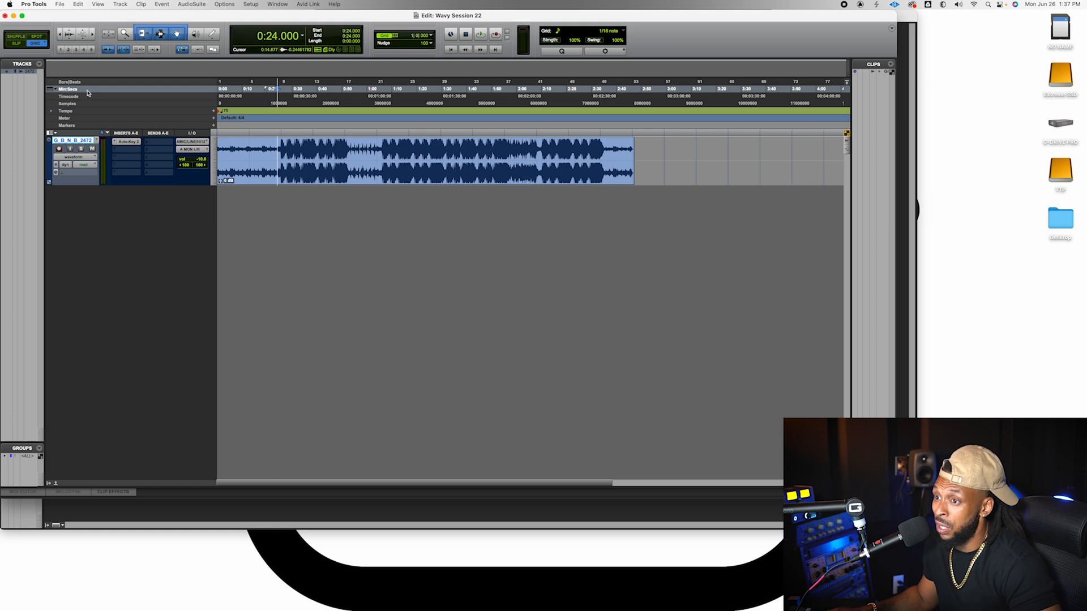
# Step: Create one mono audio track named 'Vocal' from Track > New
pyautogui.click(60, 4)
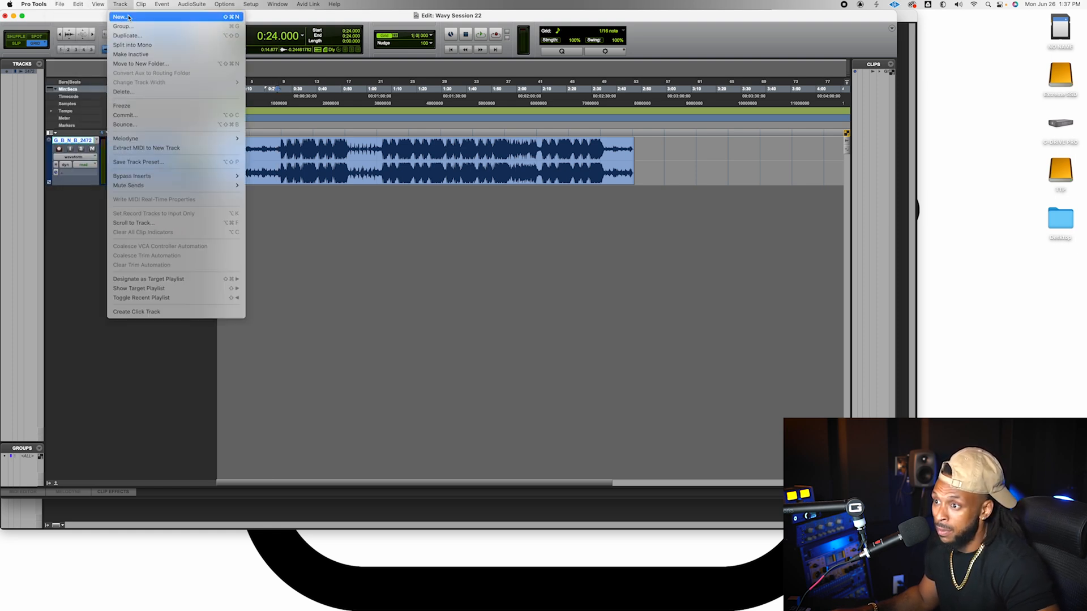
pyautogui.click(122, 16)
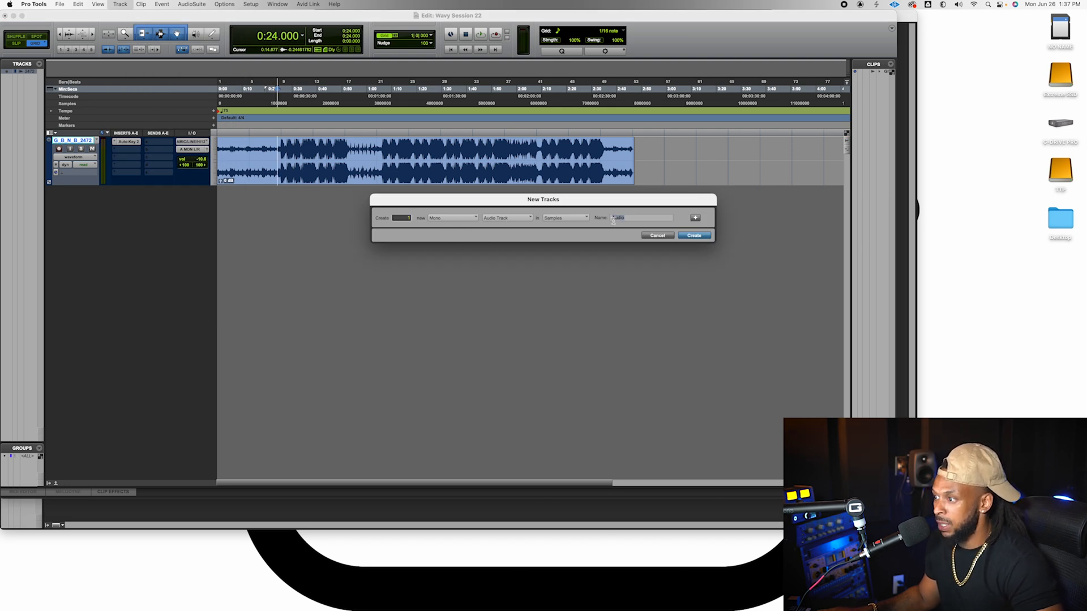
pyautogui.write('Vocal')
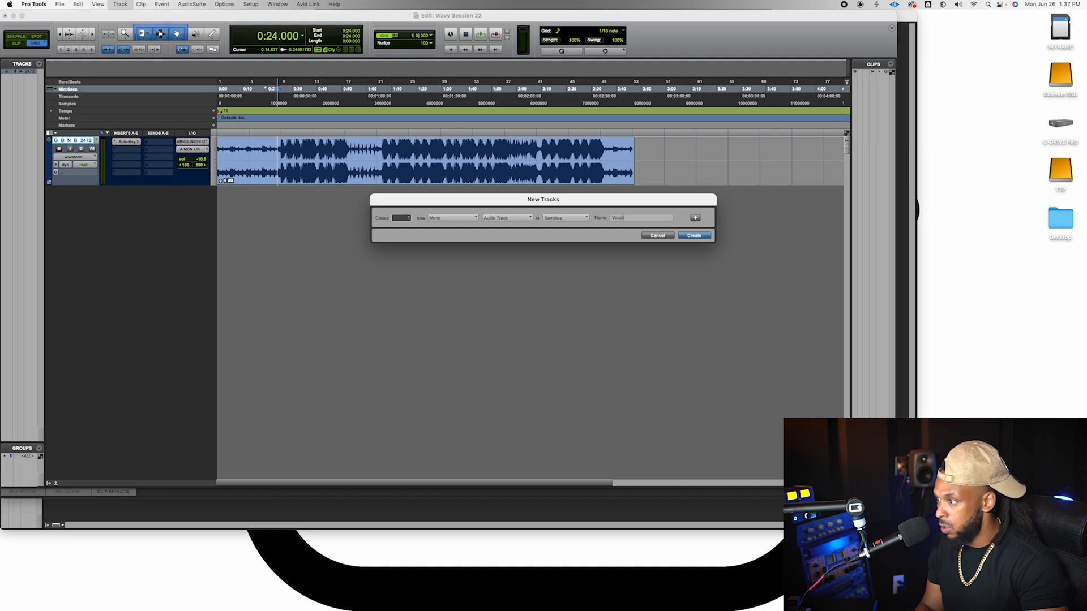
pyautogui.click(694, 235)
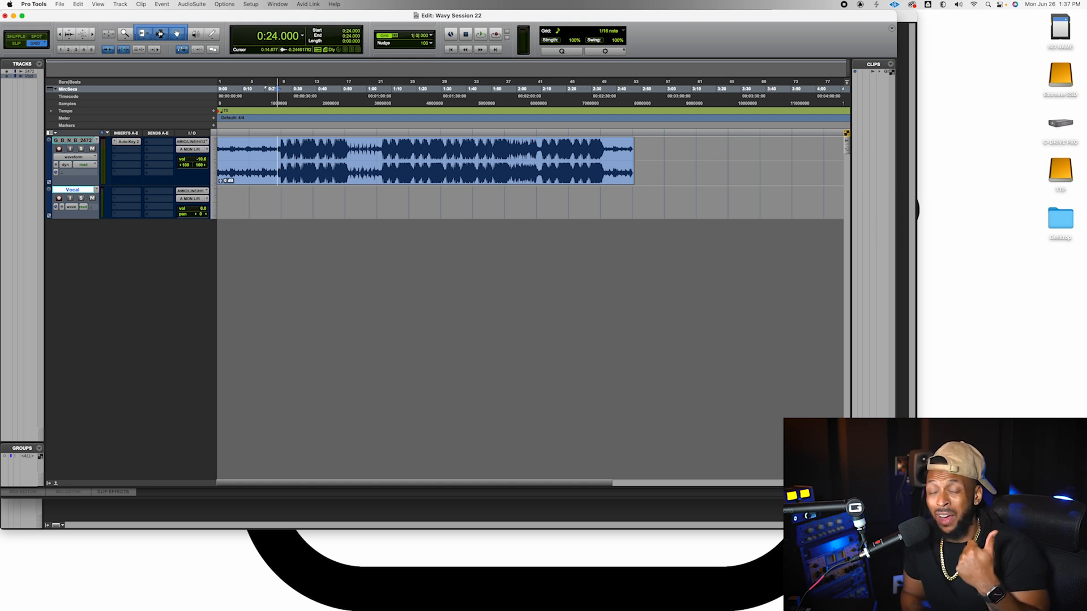
# Step: Click in the Vocal track area, leaving the track height unchanged
pyautogui.click(461, 186)
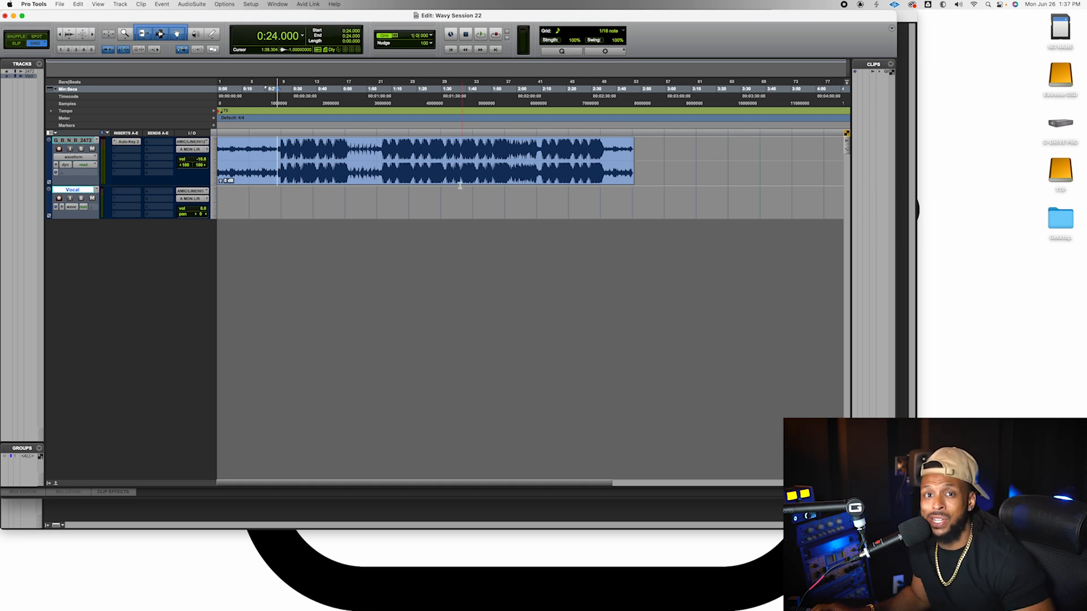
pyautogui.moveTo(207, 234)
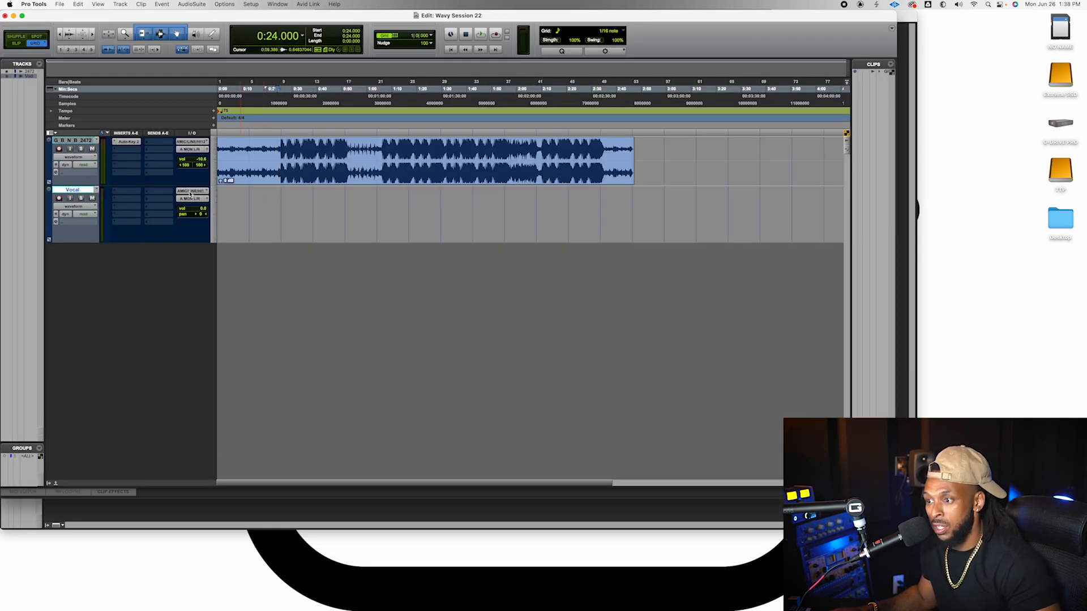
pyautogui.moveTo(192, 191)
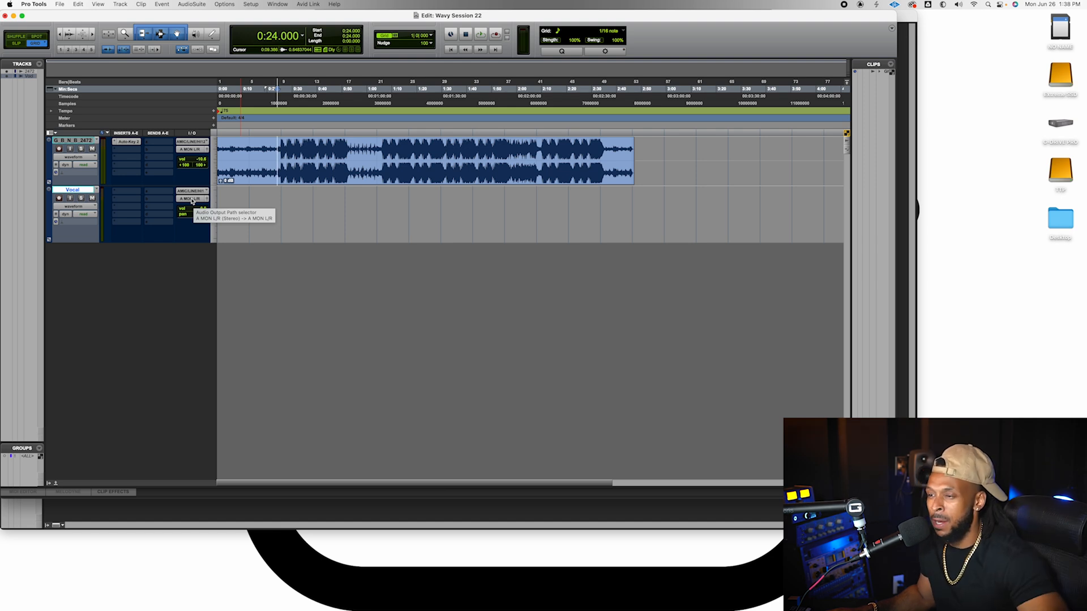
pyautogui.click(192, 198)
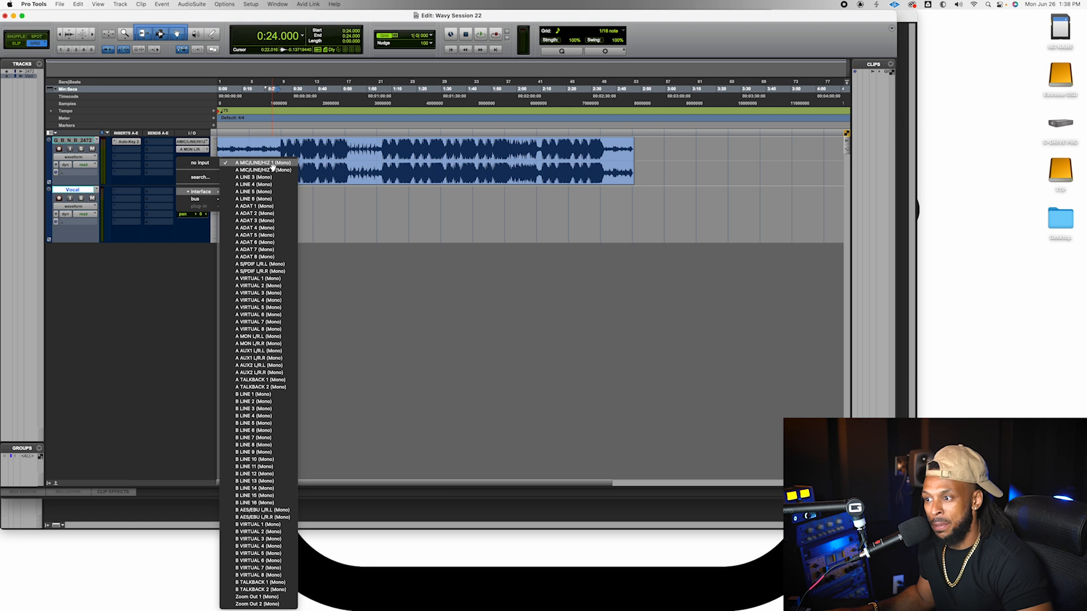
pyautogui.click(259, 162)
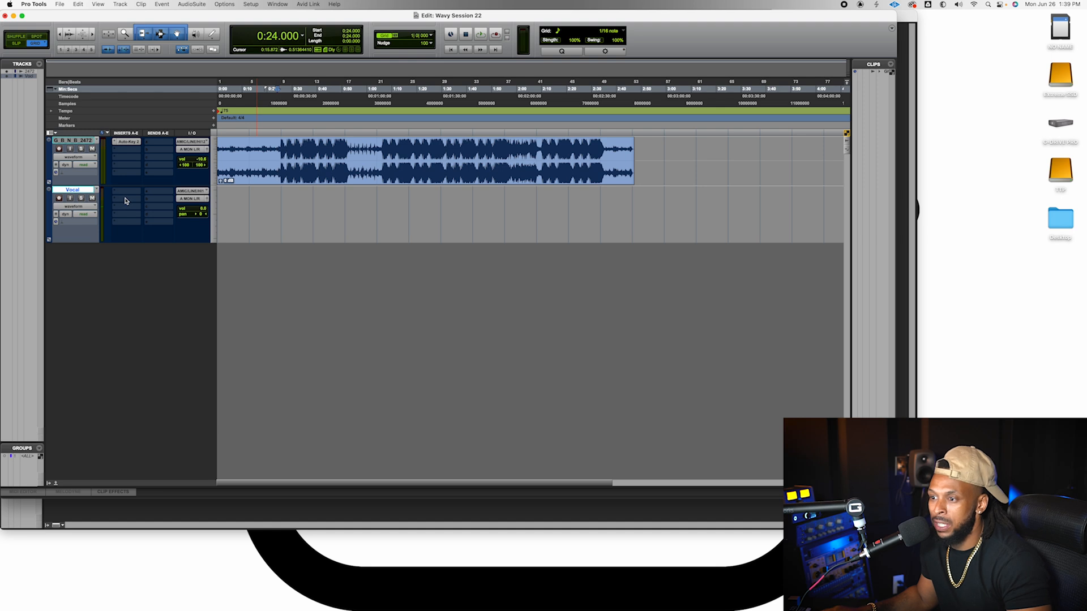
pyautogui.click(126, 201)
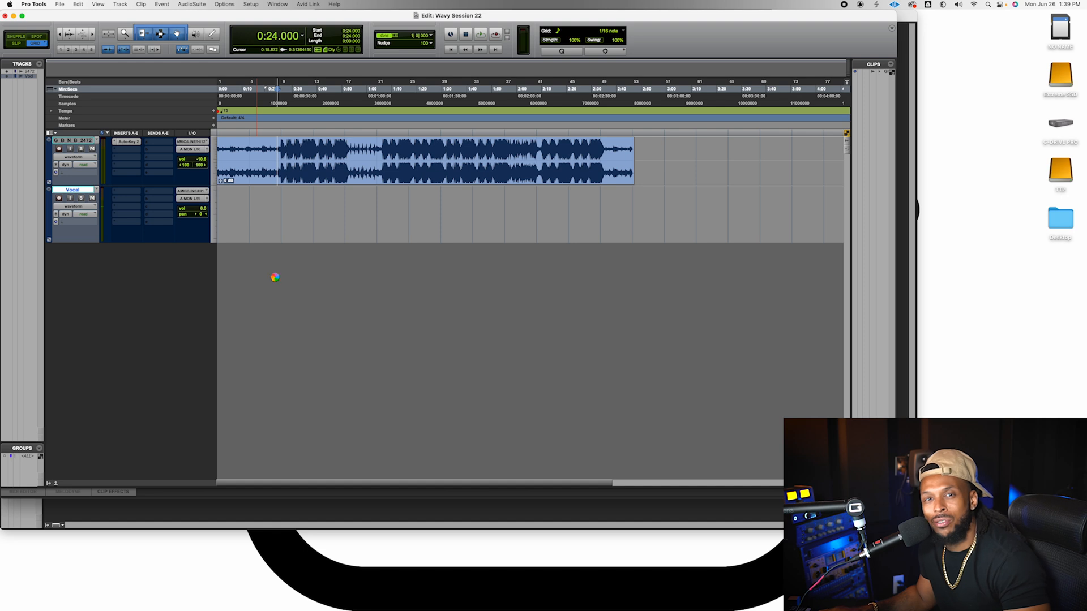
pyautogui.click(127, 199)
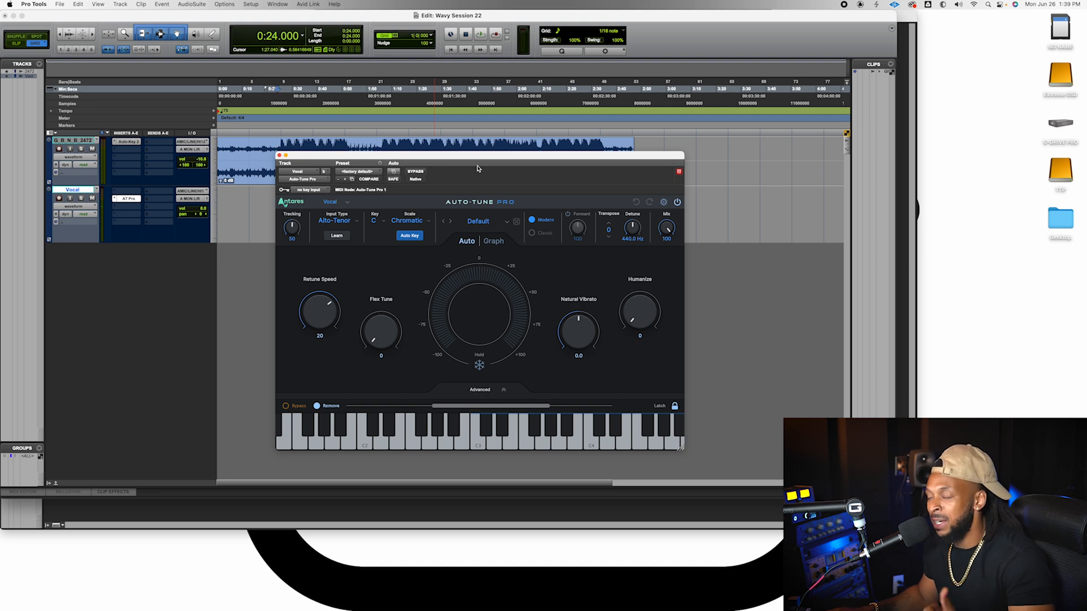
pyautogui.moveTo(650, 198)
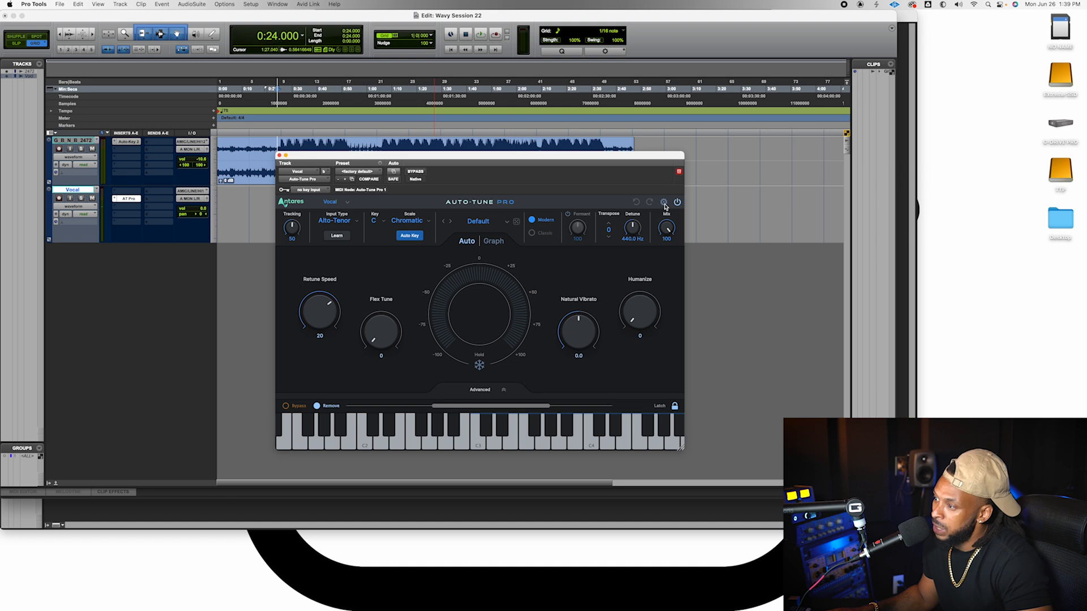
pyautogui.click(663, 201)
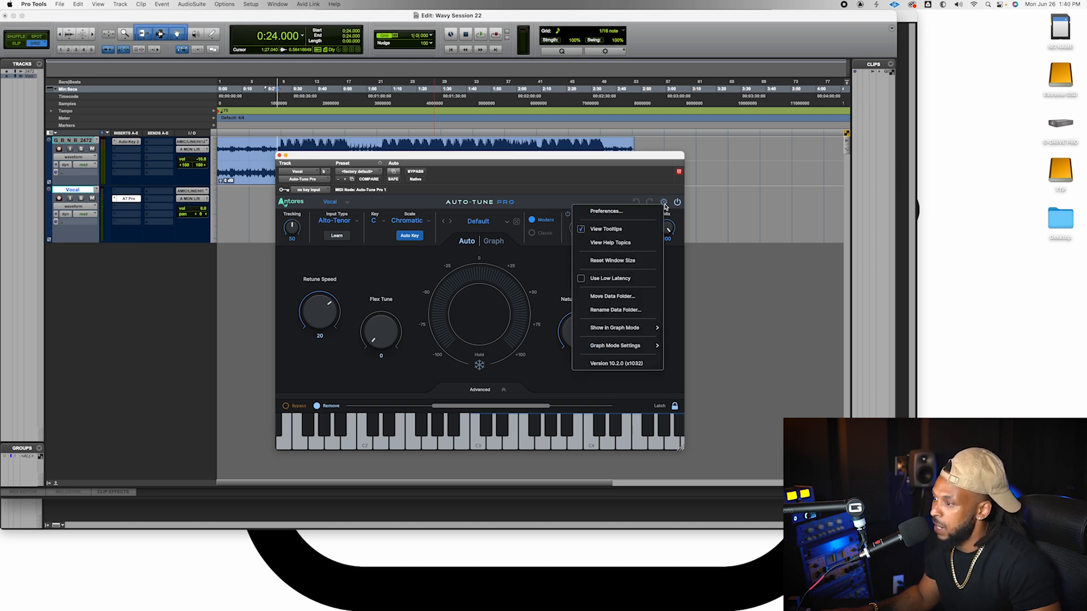
pyautogui.moveTo(611, 278)
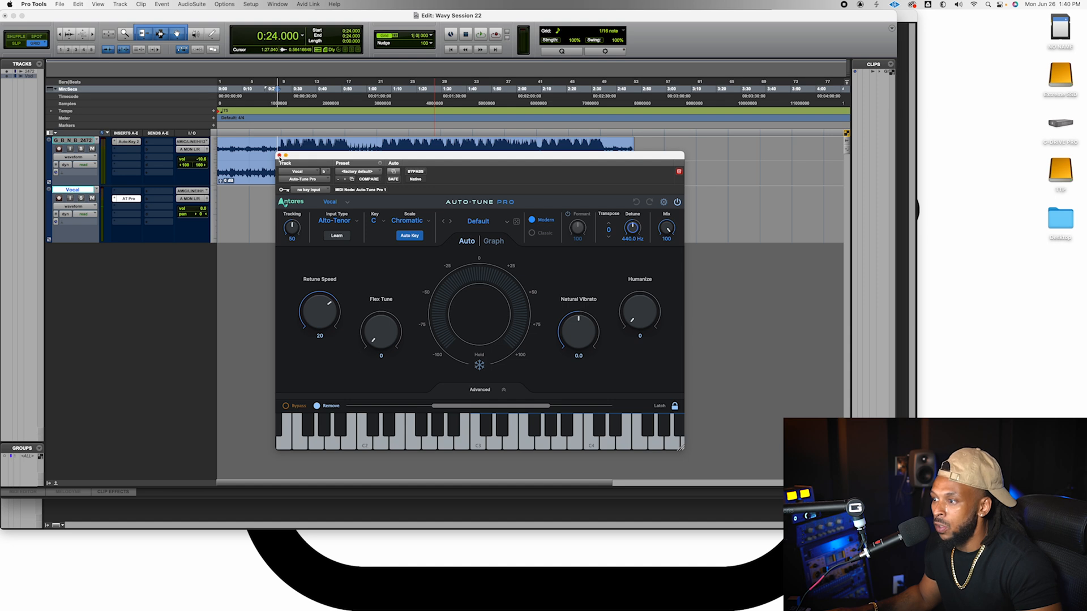
pyautogui.moveTo(331, 309)
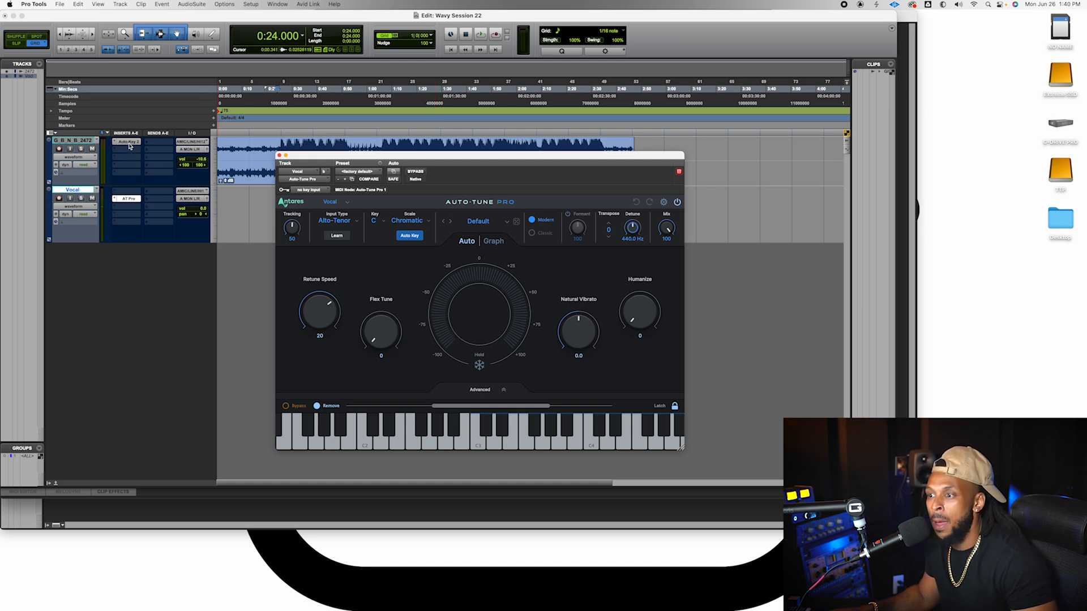
# Step: Send Auto-Key's detected D Minor from the beat track to Auto-Tune Pro, closing plugin windows
pyautogui.click(127, 141)
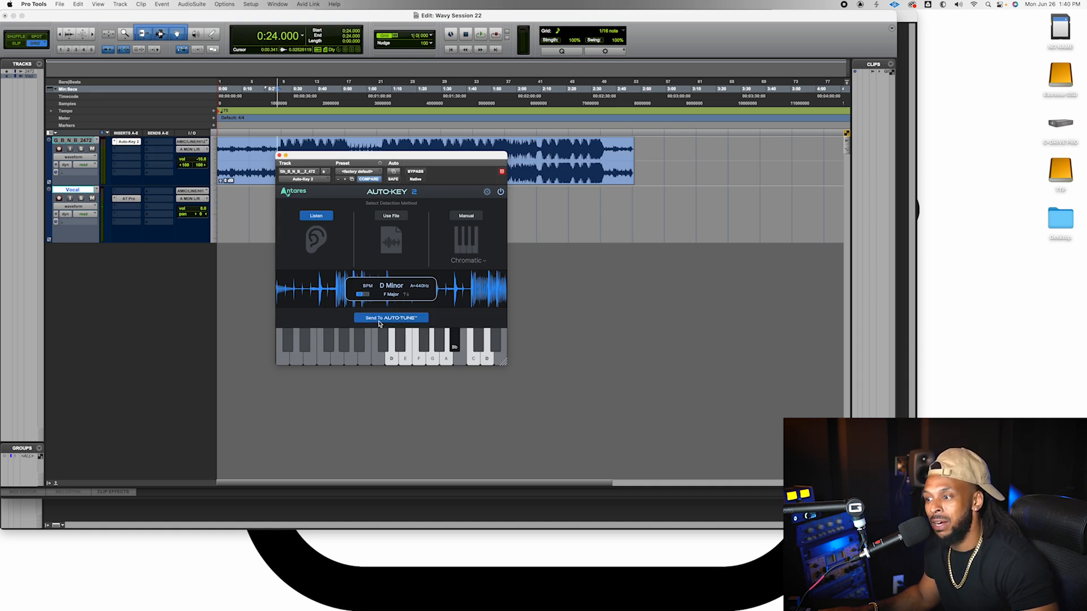
pyautogui.moveTo(418, 308)
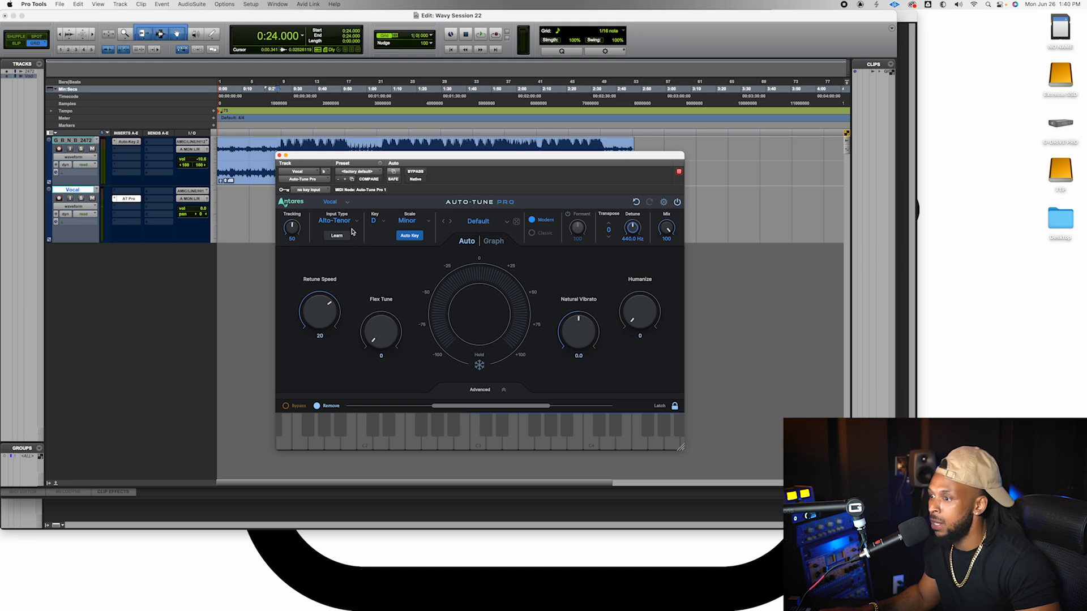
pyautogui.click(279, 154)
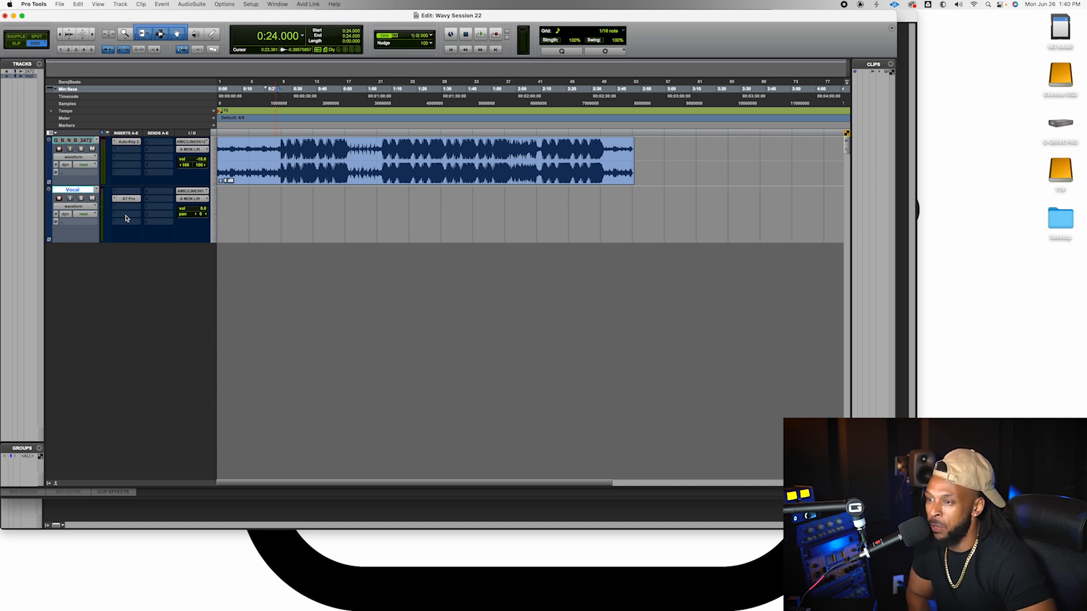
pyautogui.moveTo(128, 244)
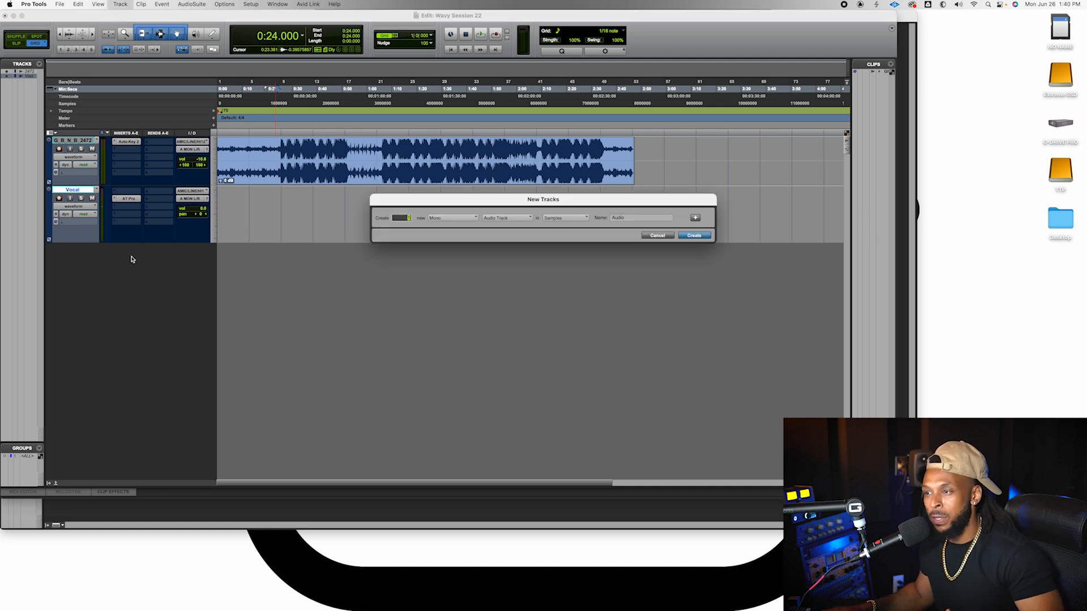
pyautogui.moveTo(525, 326)
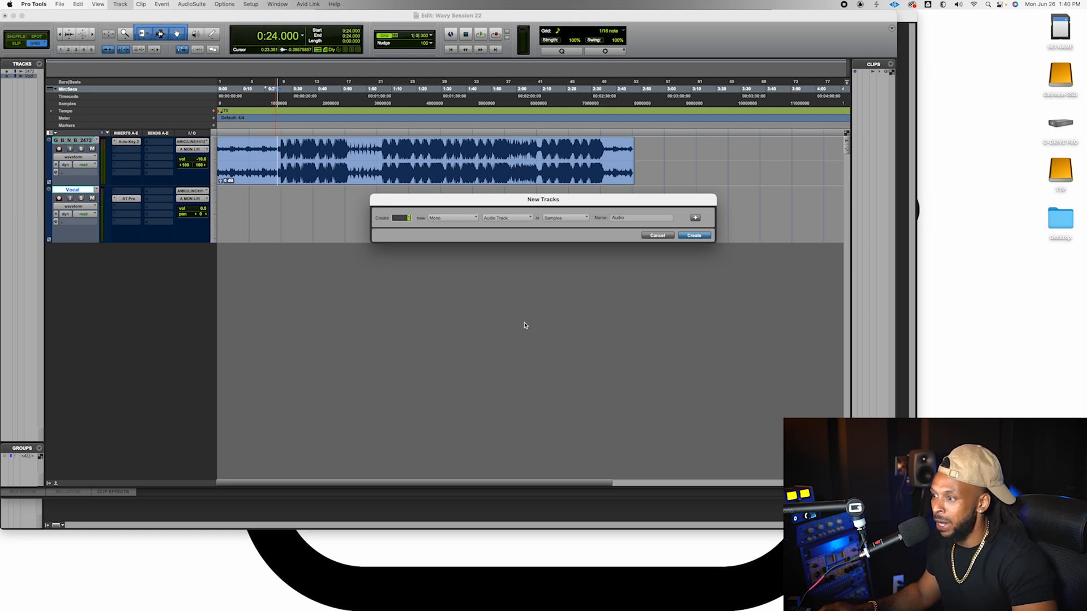
pyautogui.moveTo(459, 220)
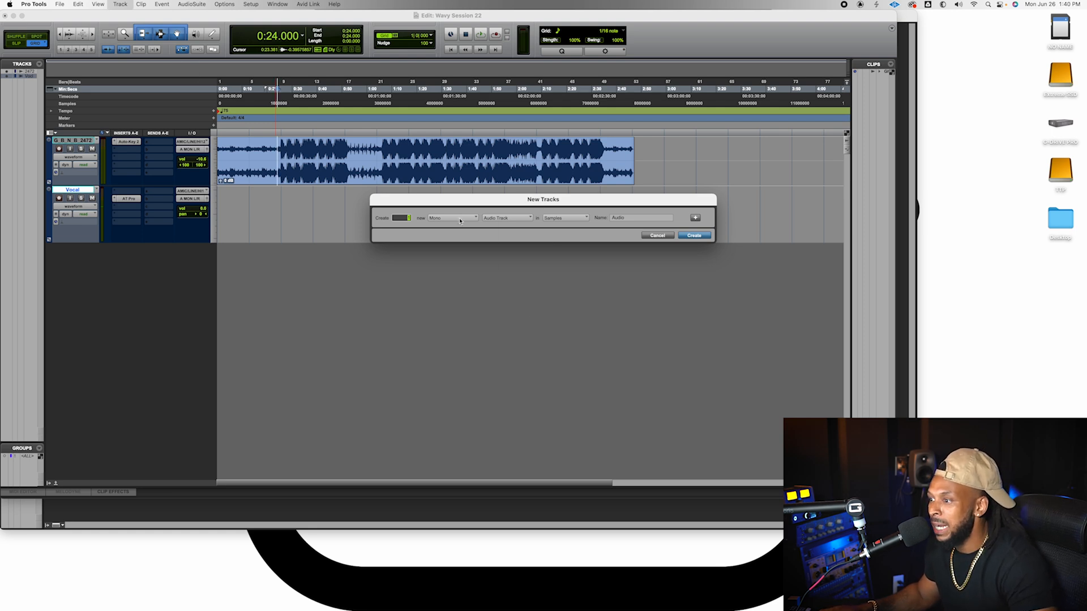
# Step: Create a stereo Aux Input track named REVERB
pyautogui.click(507, 218)
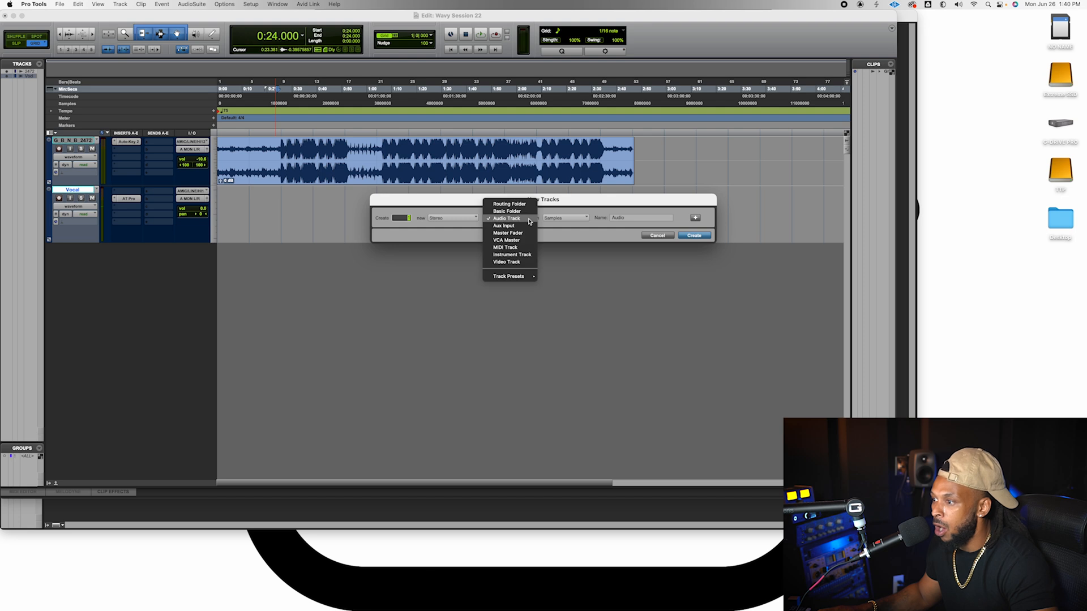
pyautogui.click(503, 226)
pyautogui.write('REVERB')
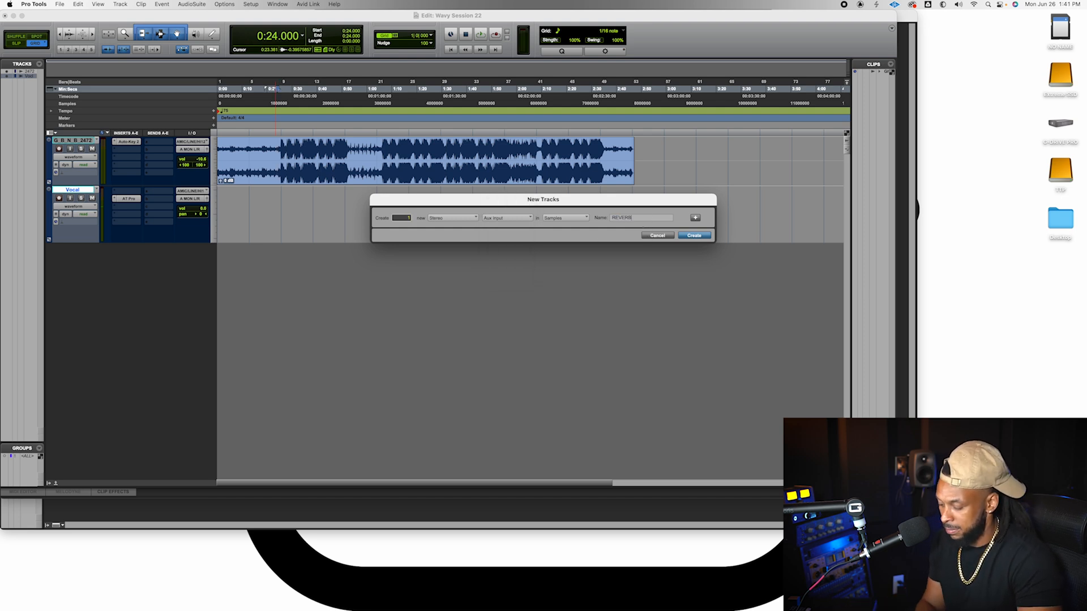
pyautogui.click(693, 235)
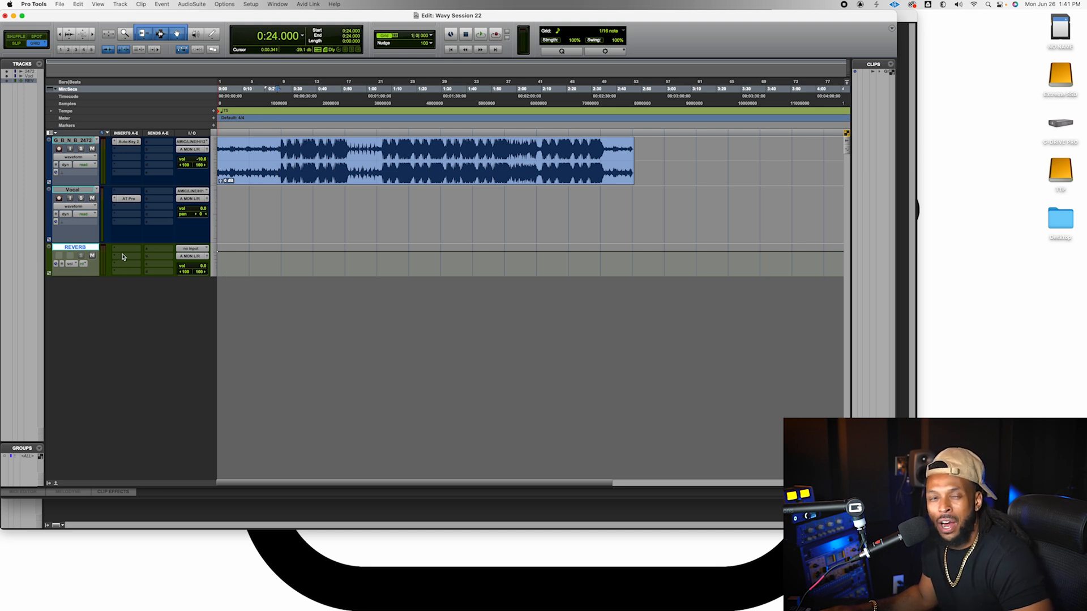
# Step: Insert the stereo D-Verb plug-in on the REVERB track's first insert slot
pyautogui.click(127, 248)
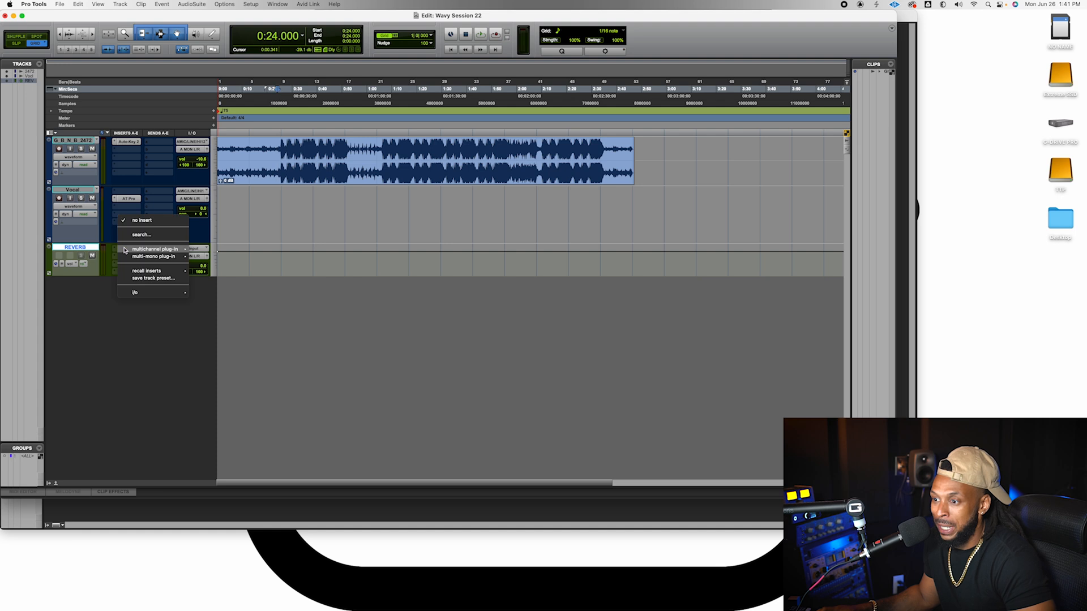
pyautogui.moveTo(156, 249)
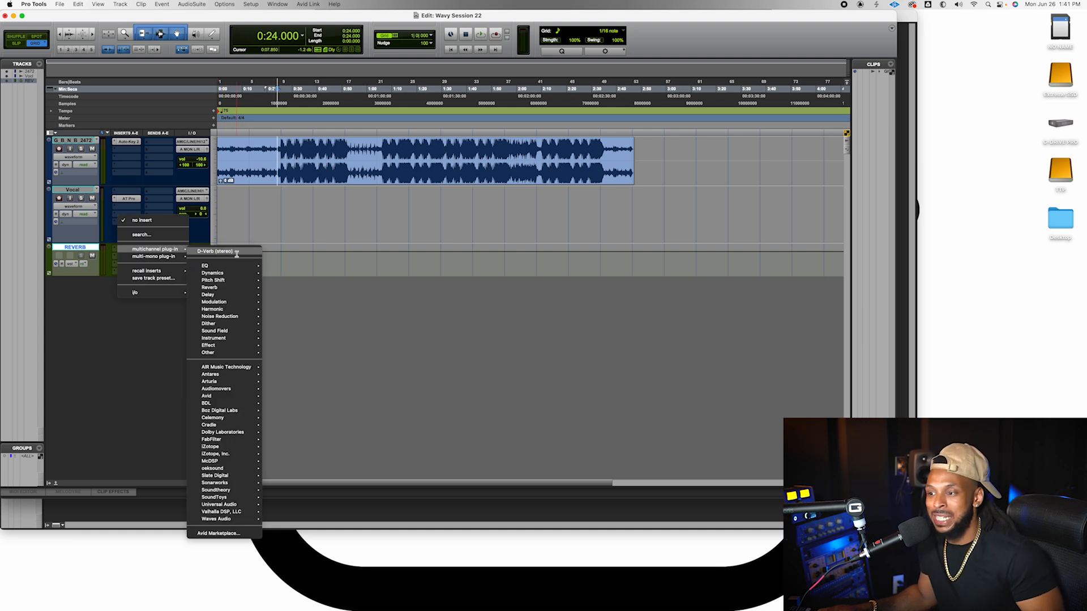
pyautogui.click(216, 251)
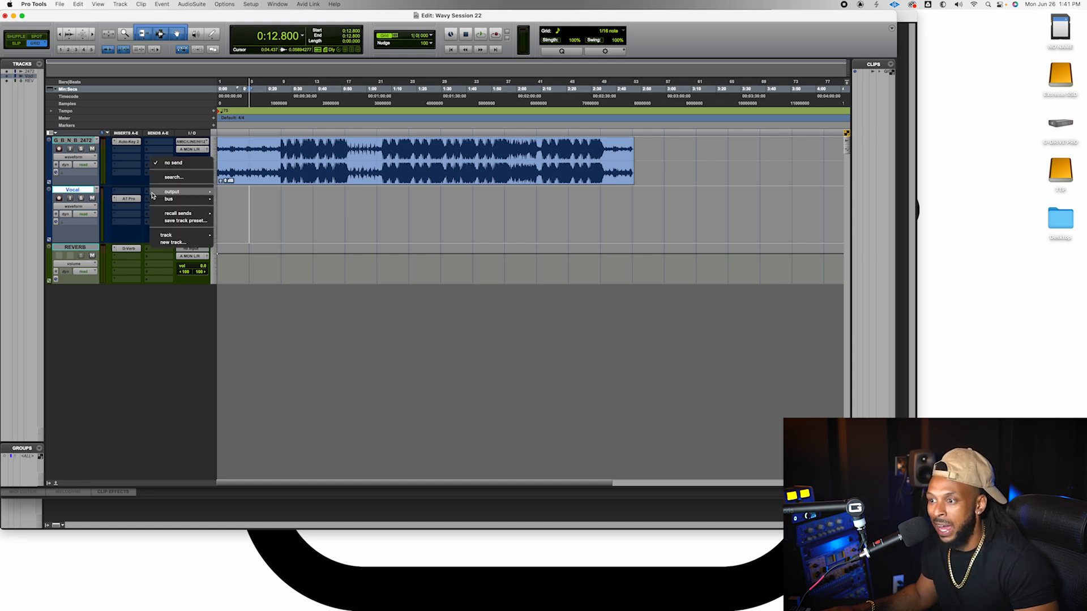
pyautogui.moveTo(167, 235)
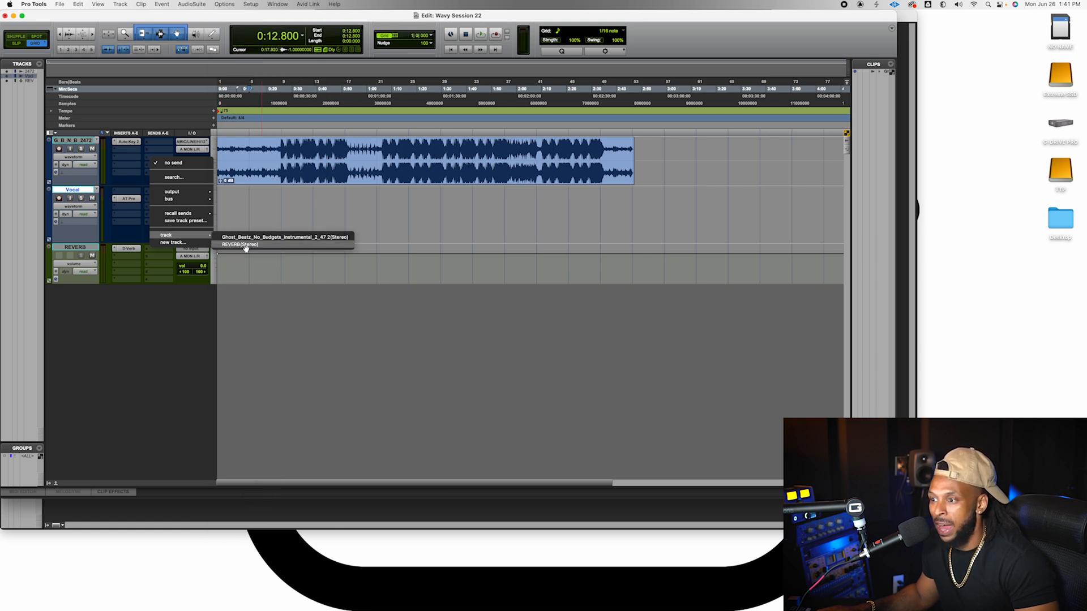
# Step: Route a Vocal send to the REVERB stereo bus and record-enable the Vocal track
pyautogui.click(238, 245)
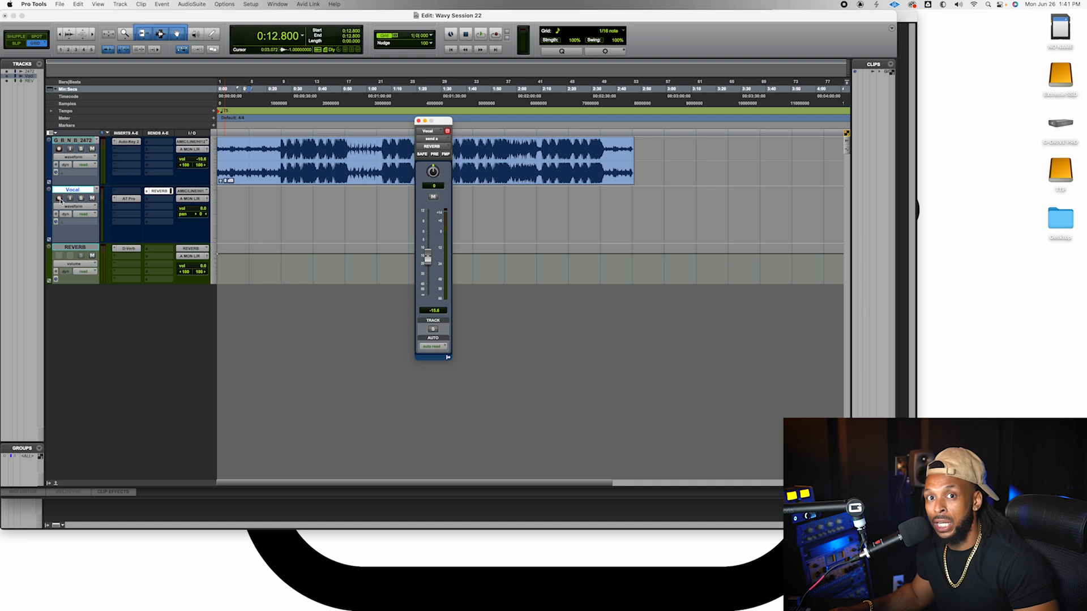
pyautogui.moveTo(59, 199)
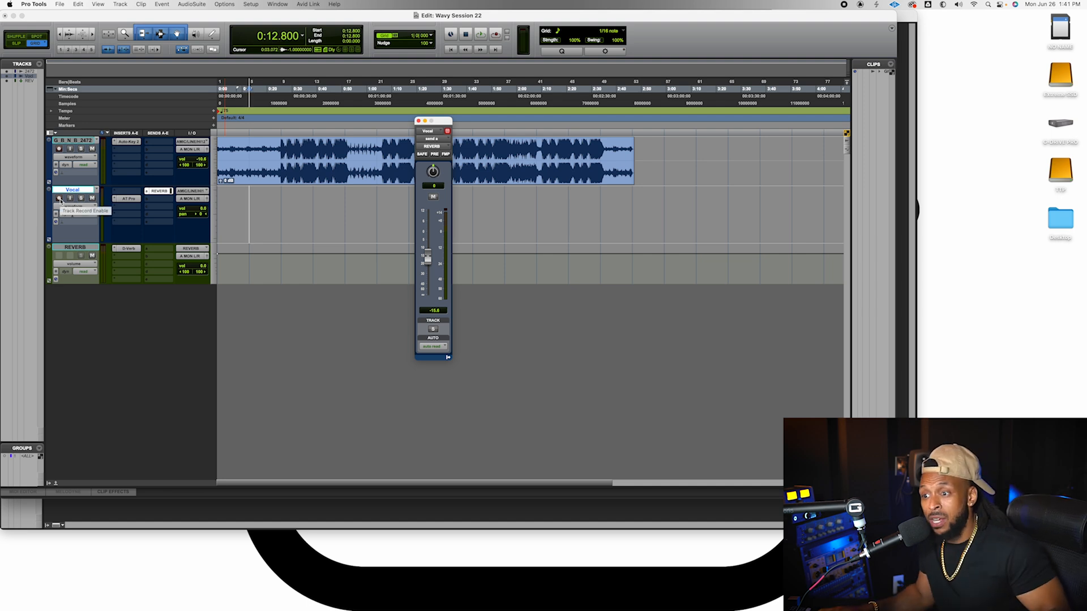
pyautogui.click(58, 199)
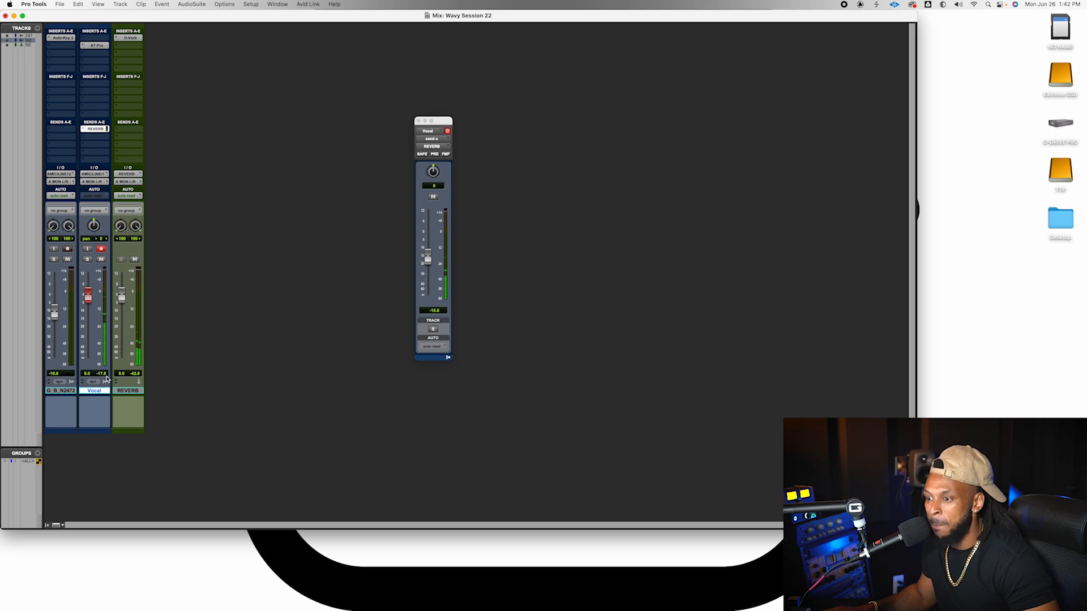
pyautogui.moveTo(102, 295)
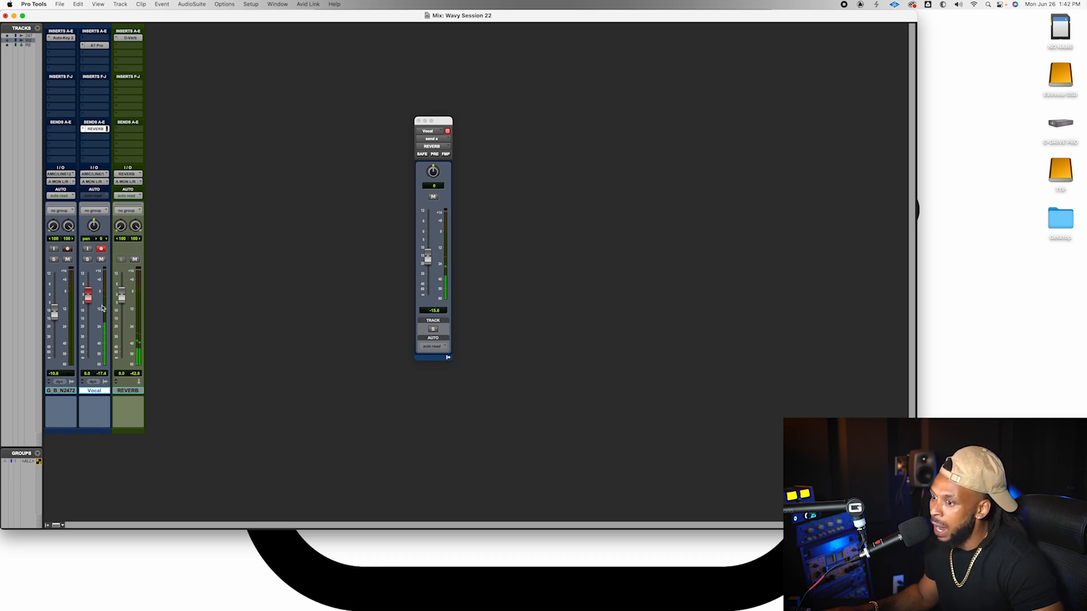
pyautogui.moveTo(108, 303)
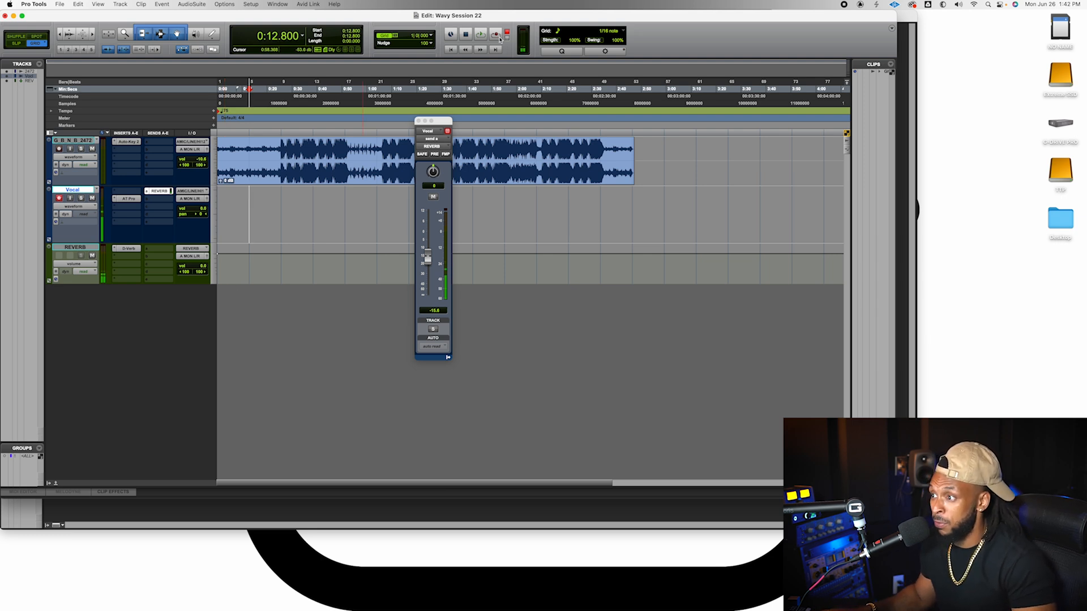
pyautogui.moveTo(497, 34)
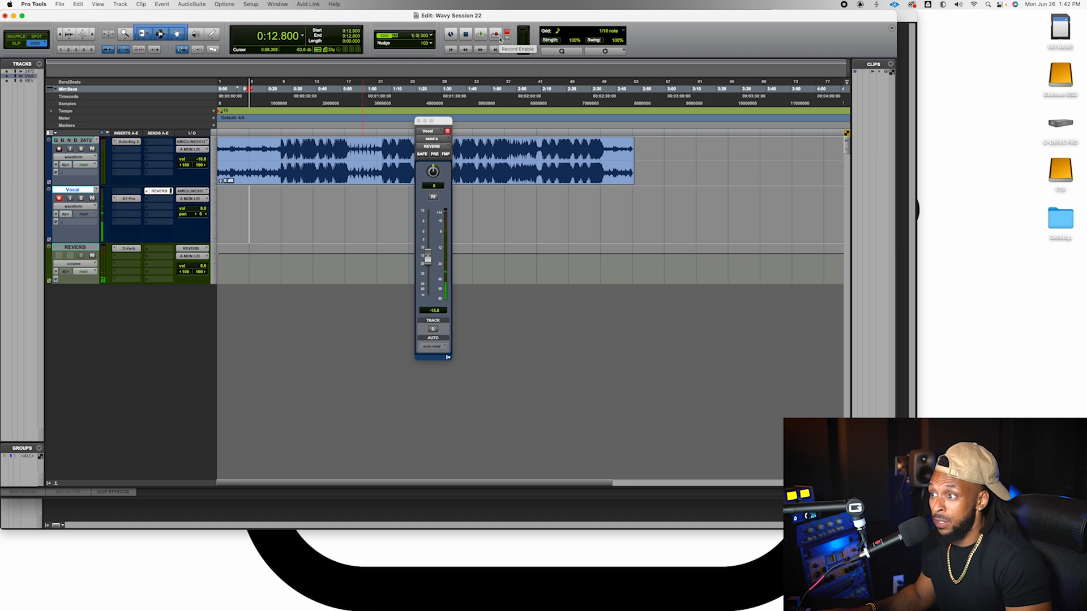